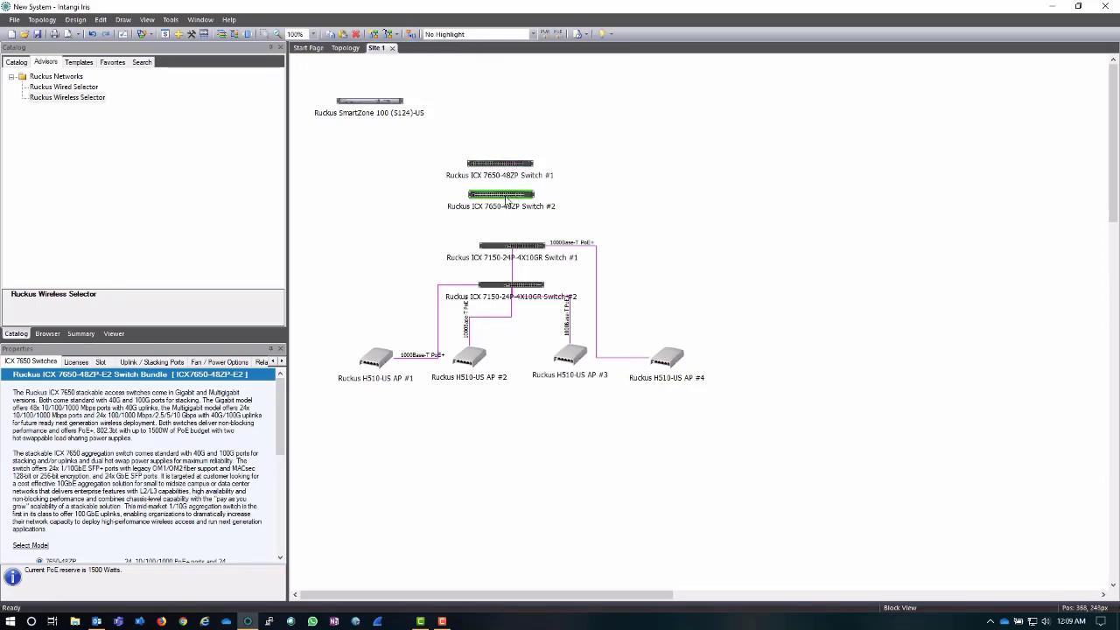
Begin a connection between the two ICX 7650-48ZP switches, selecting Stack/QSFP+ #1 on each.
left_click(500, 164)
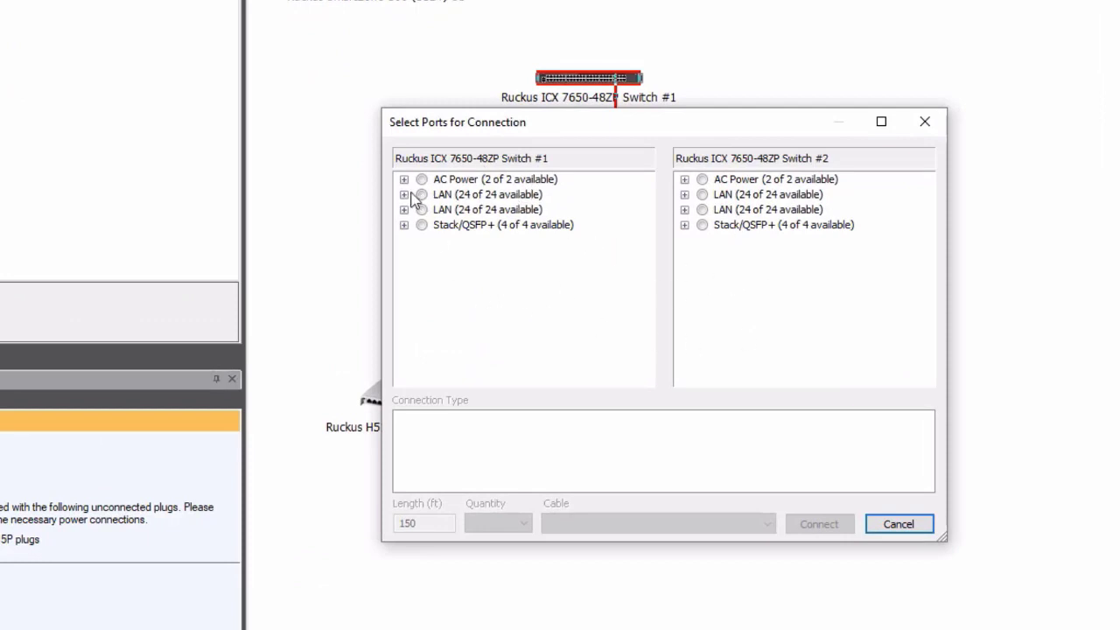
left_click(402, 224)
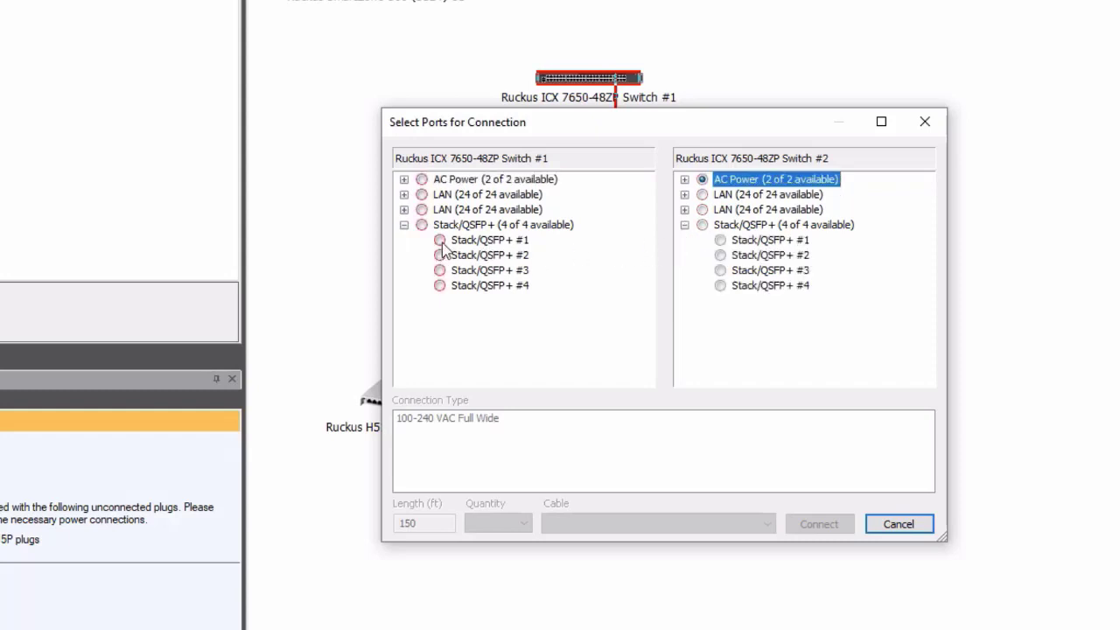
left_click(439, 240)
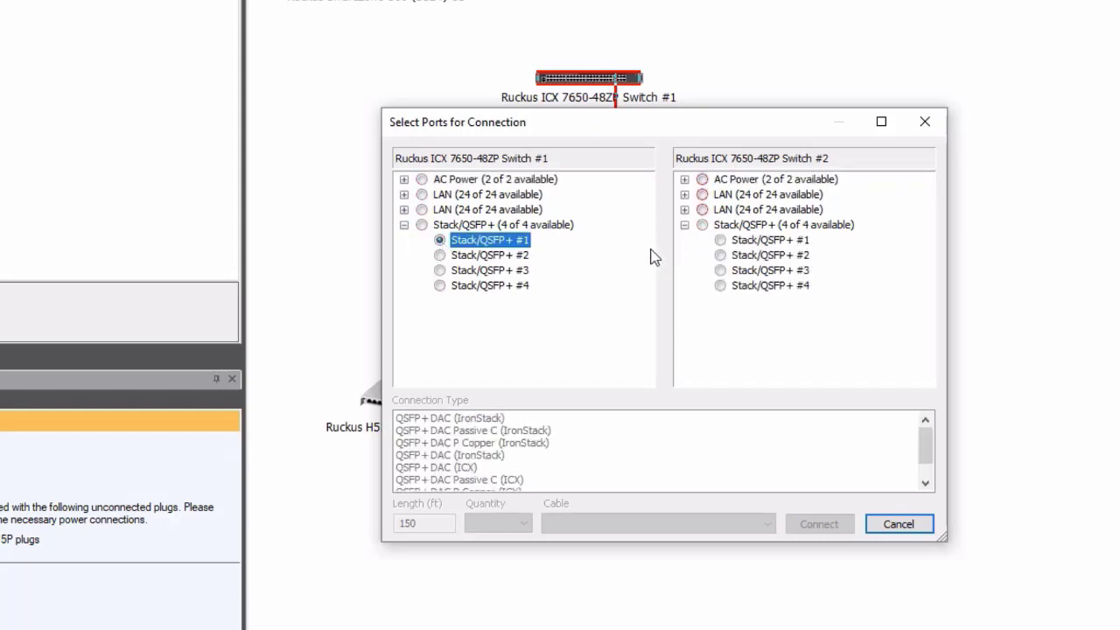
left_click(770, 239)
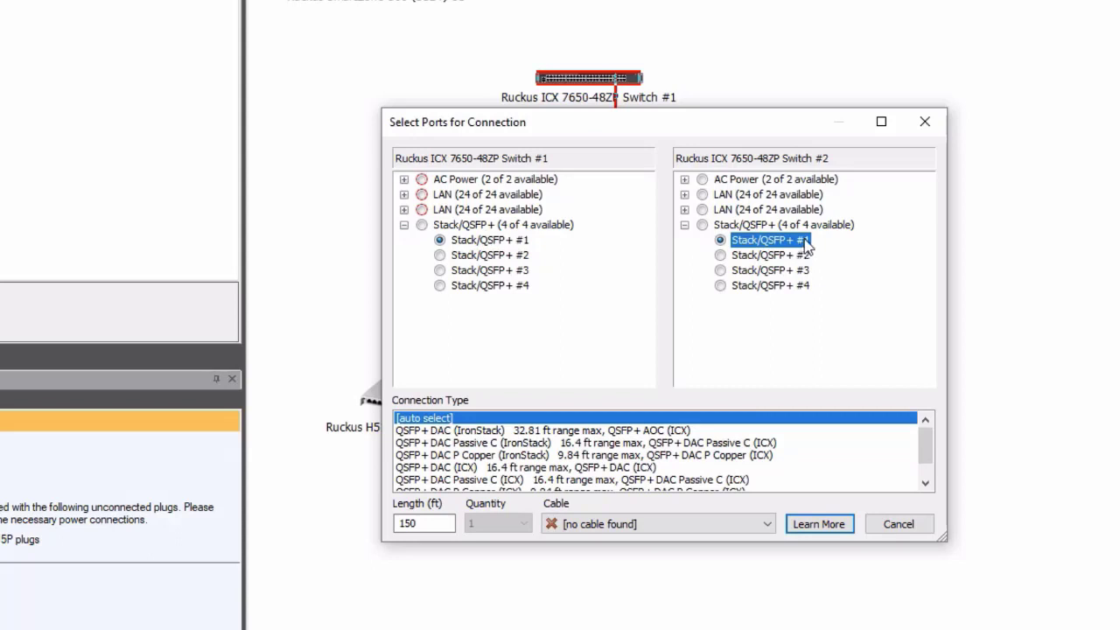
mouse_move(686, 522)
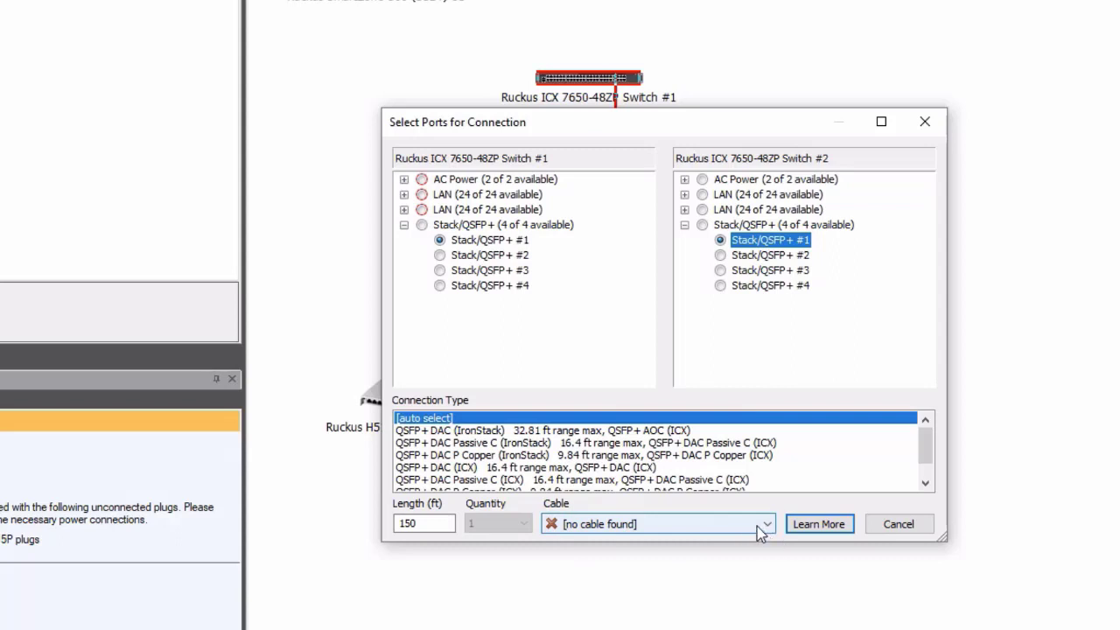
mouse_move(717, 569)
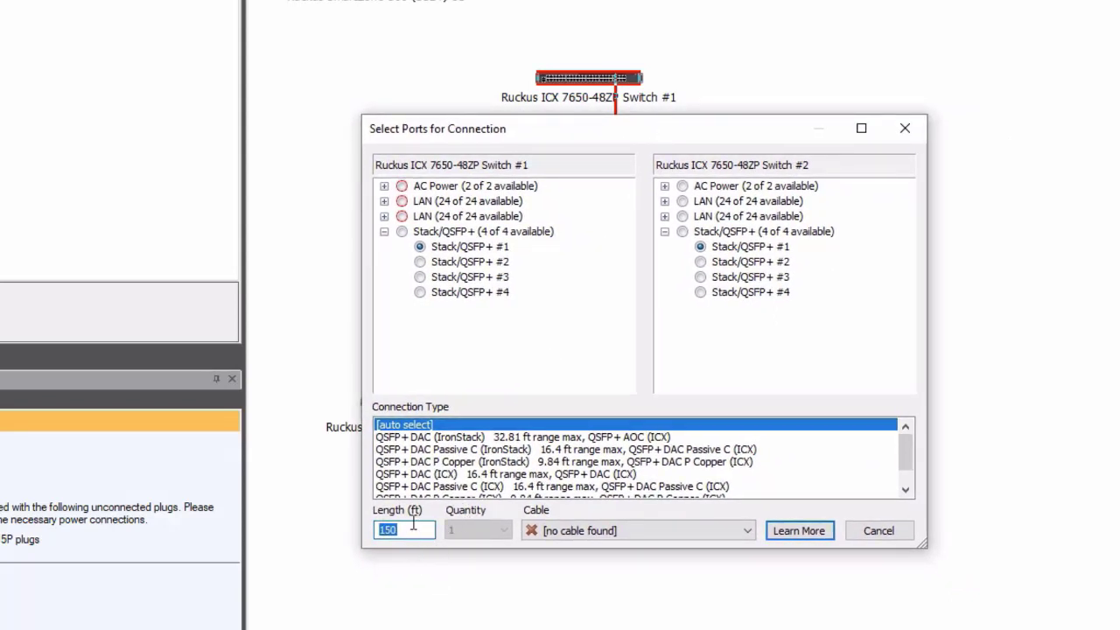
Connect the stacking ports with a 3 ft E40G-QSFP-QSFP-AOC-1001 cable.
type("3")
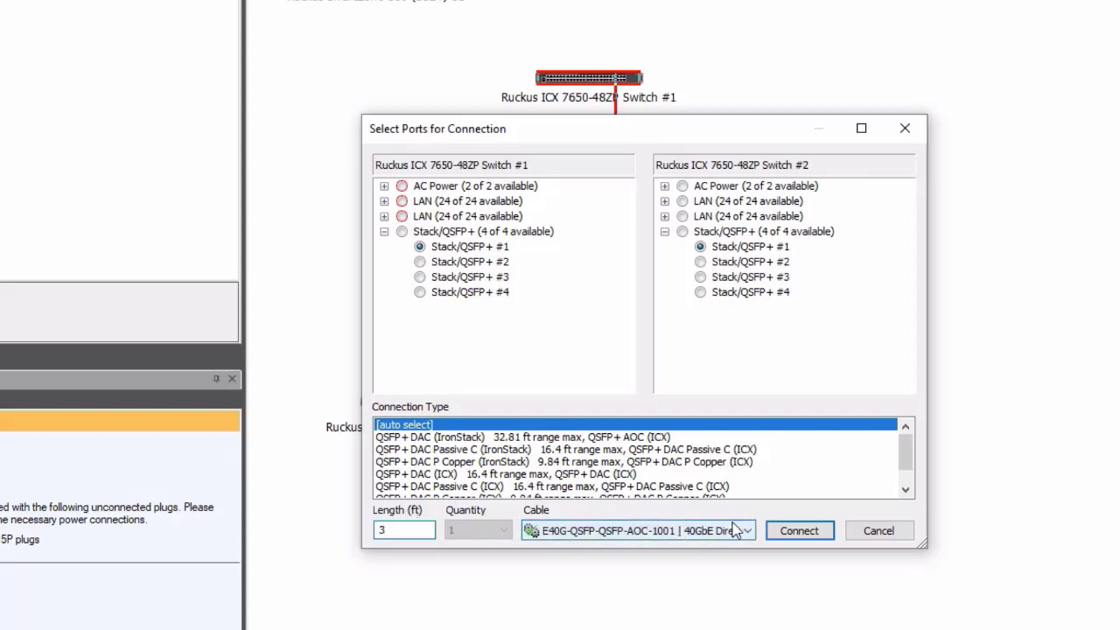
left_click(742, 530)
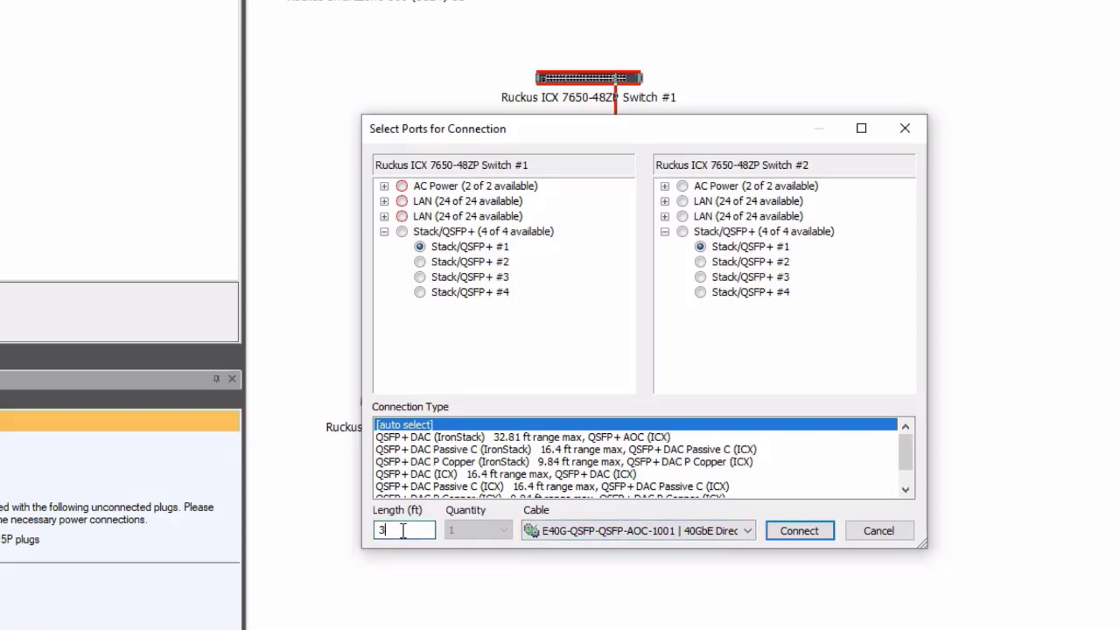
mouse_move(673, 322)
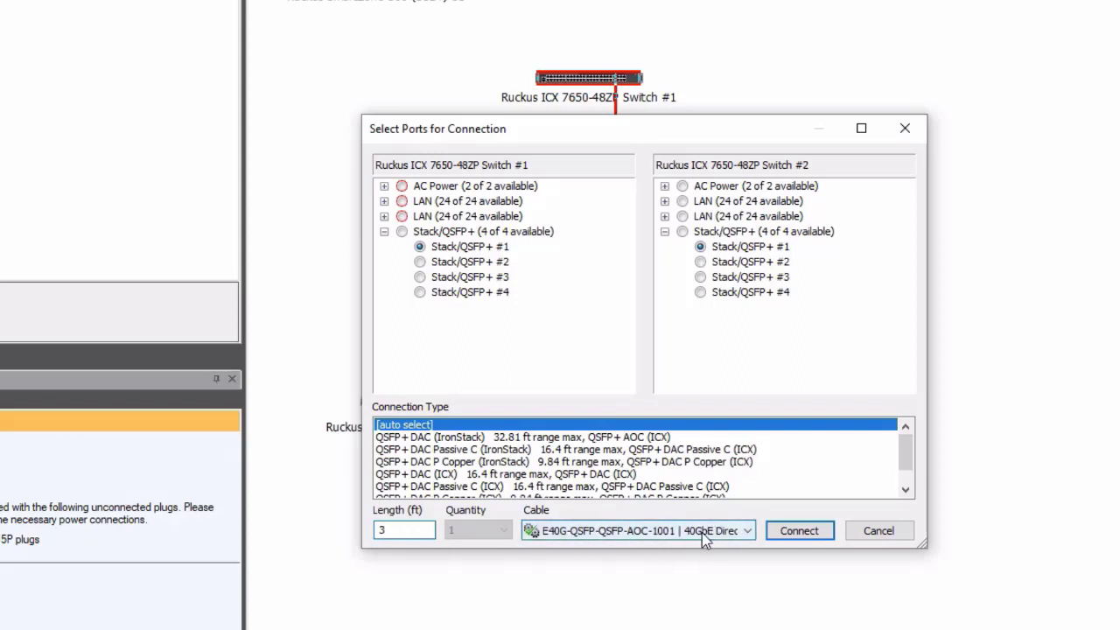
left_click(749, 530)
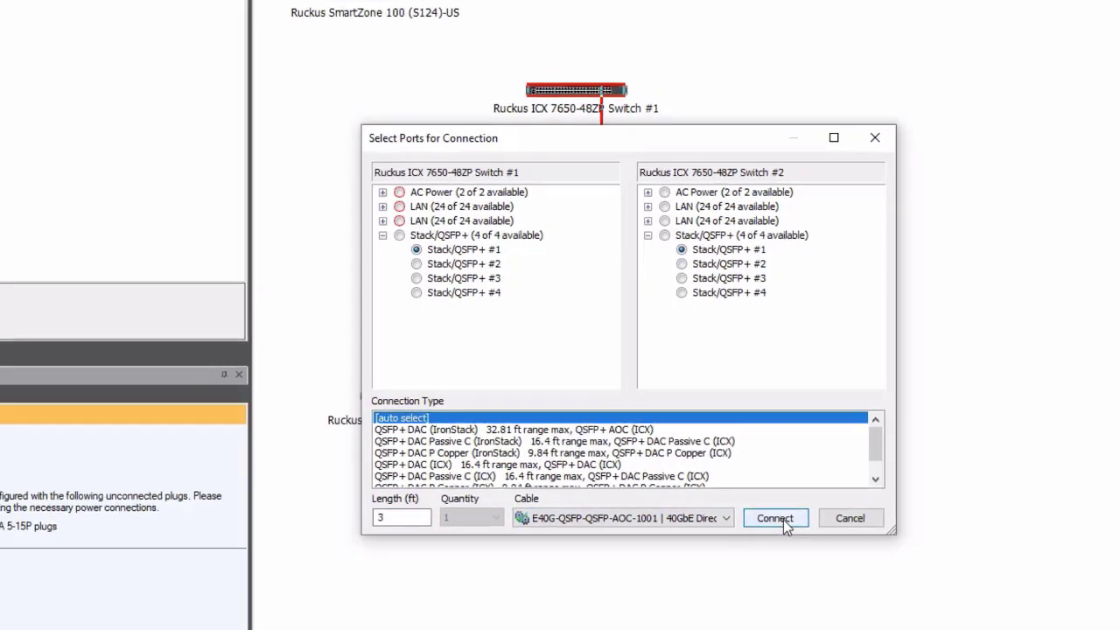
left_click(773, 518)
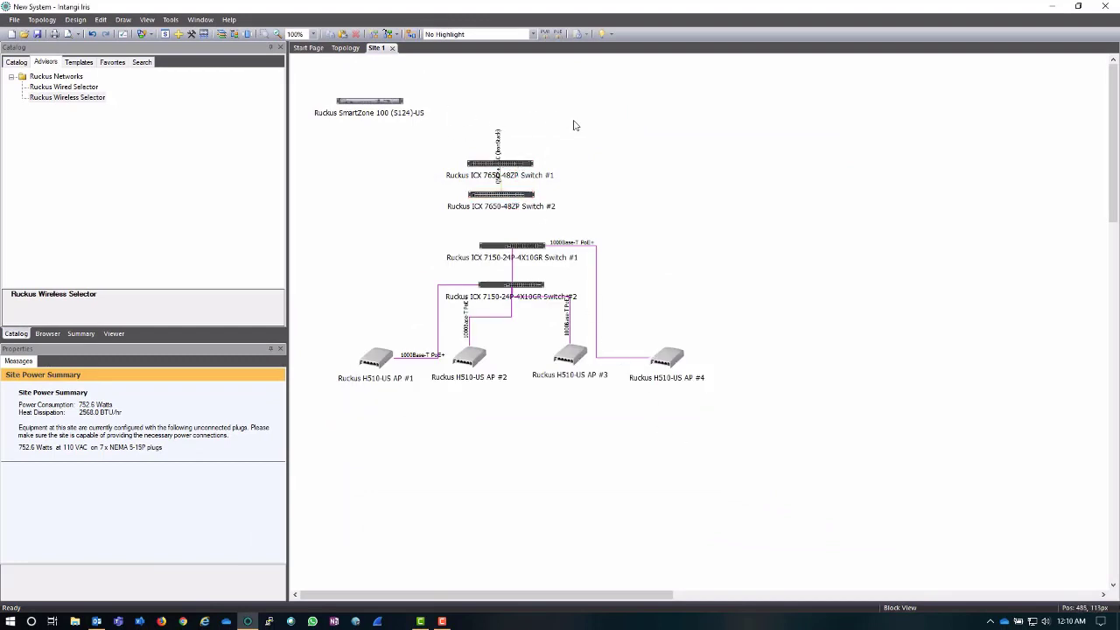
Place Switch #1 left of Switch #2 at the top and move AP #2 under 7150 Switch #2.
left_click(501, 149)
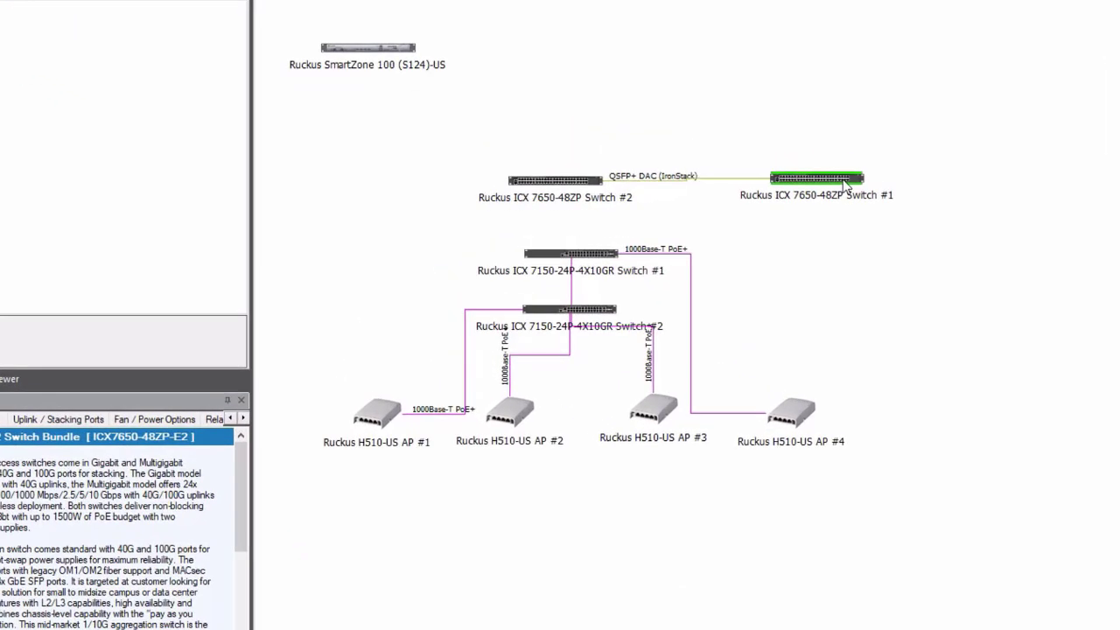
left_click_drag(815, 179, 696, 155)
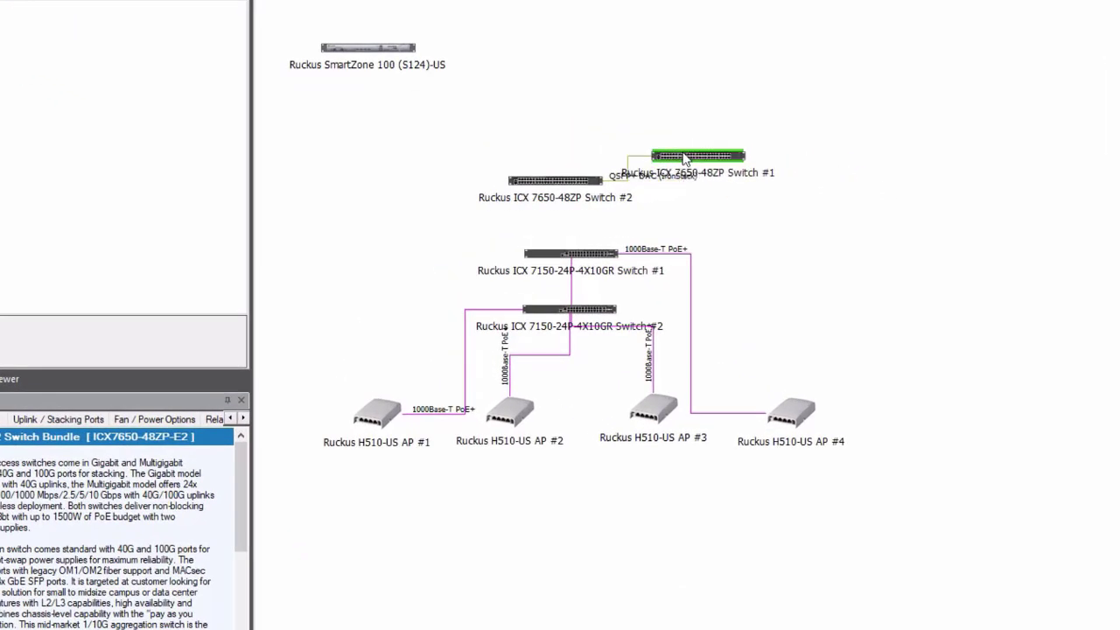
left_click_drag(696, 156, 710, 142)
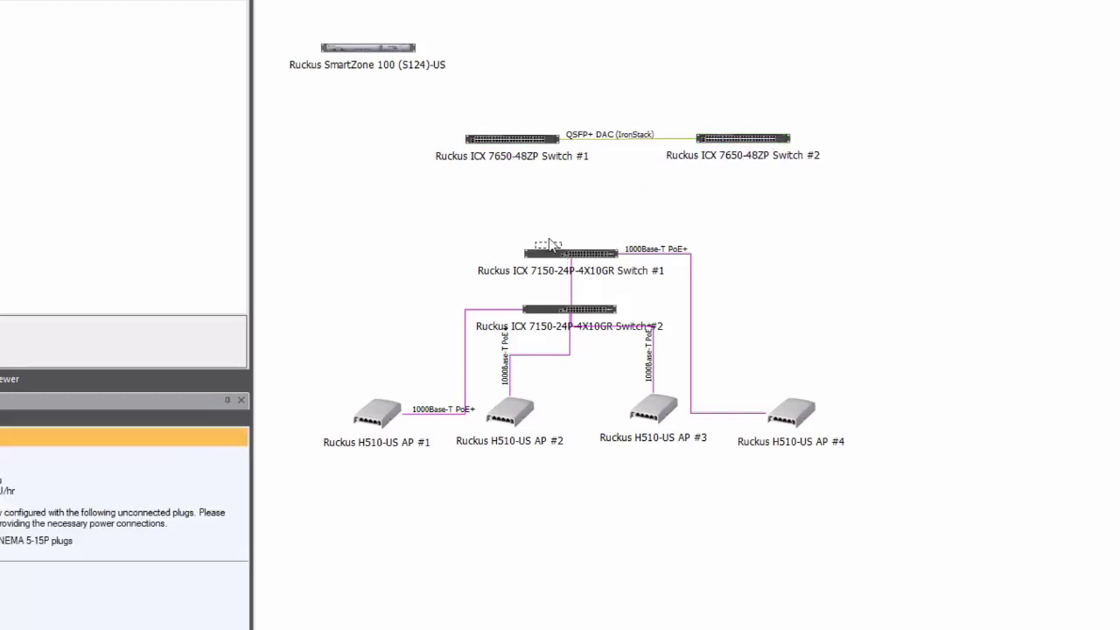
left_click(571, 254)
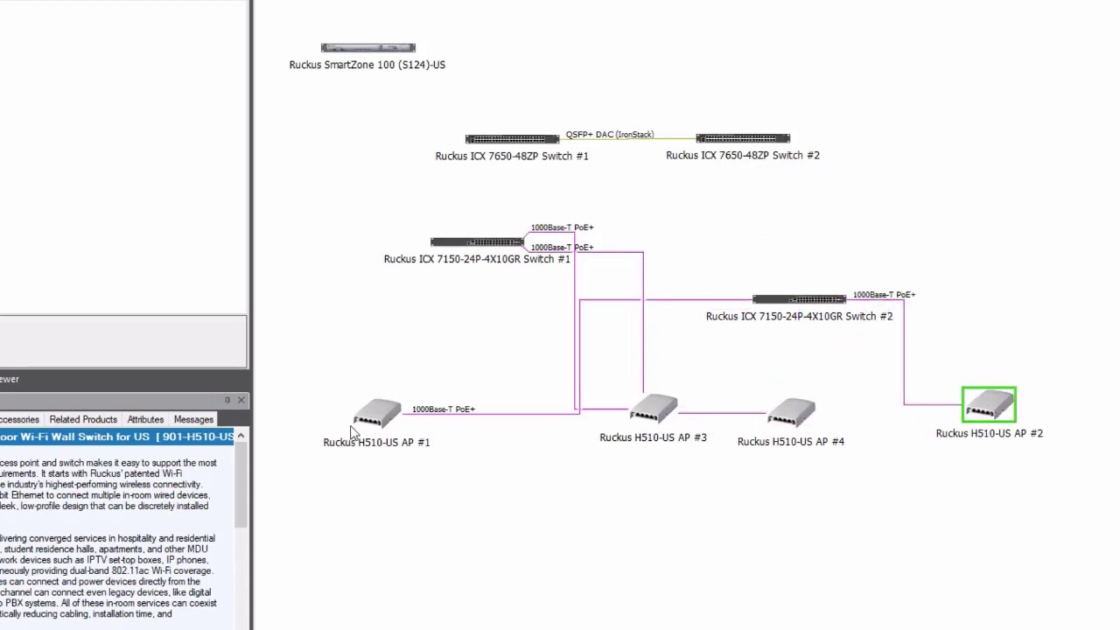
left_click_drag(368, 411, 868, 525)
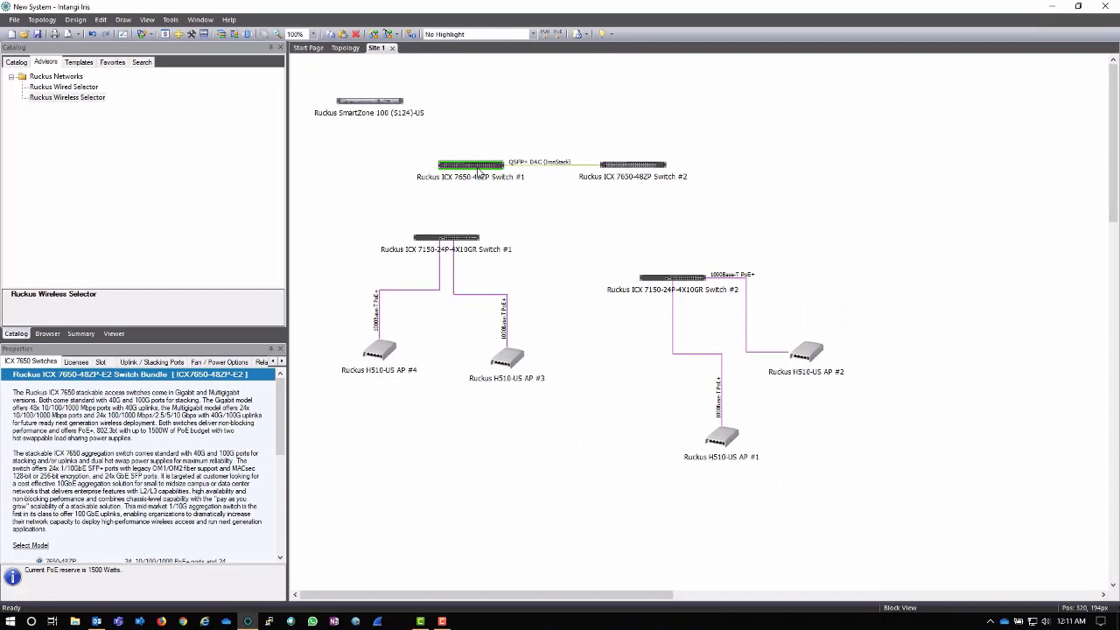
mouse_move(476, 172)
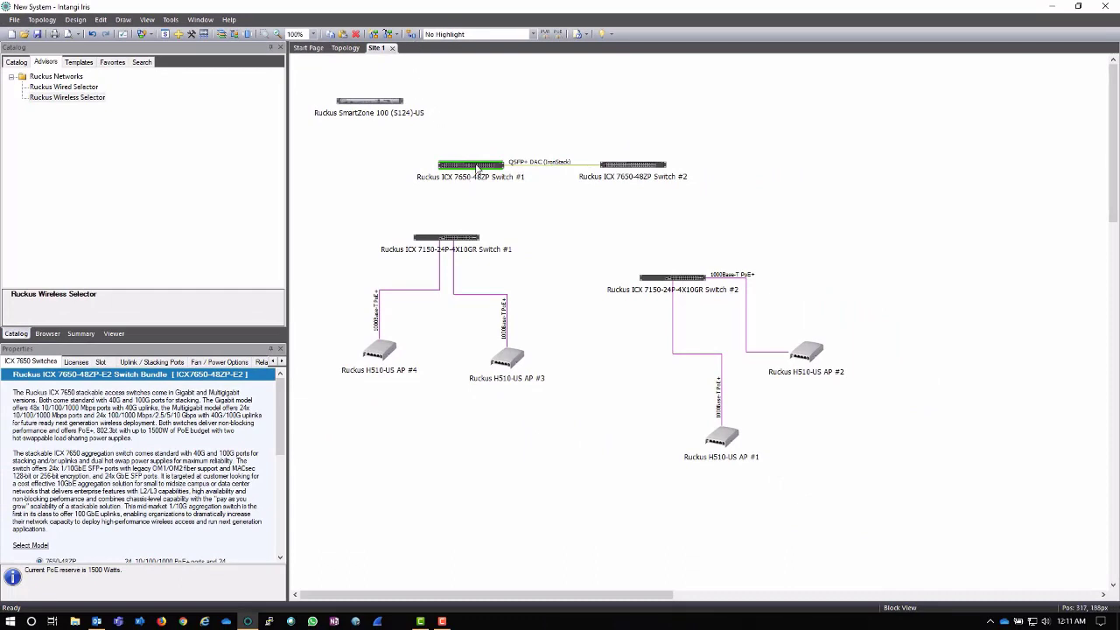
Start a new connection from Switch #1 with ICX 7650-48ZP Switch #2 as the other end.
right_click(471, 166)
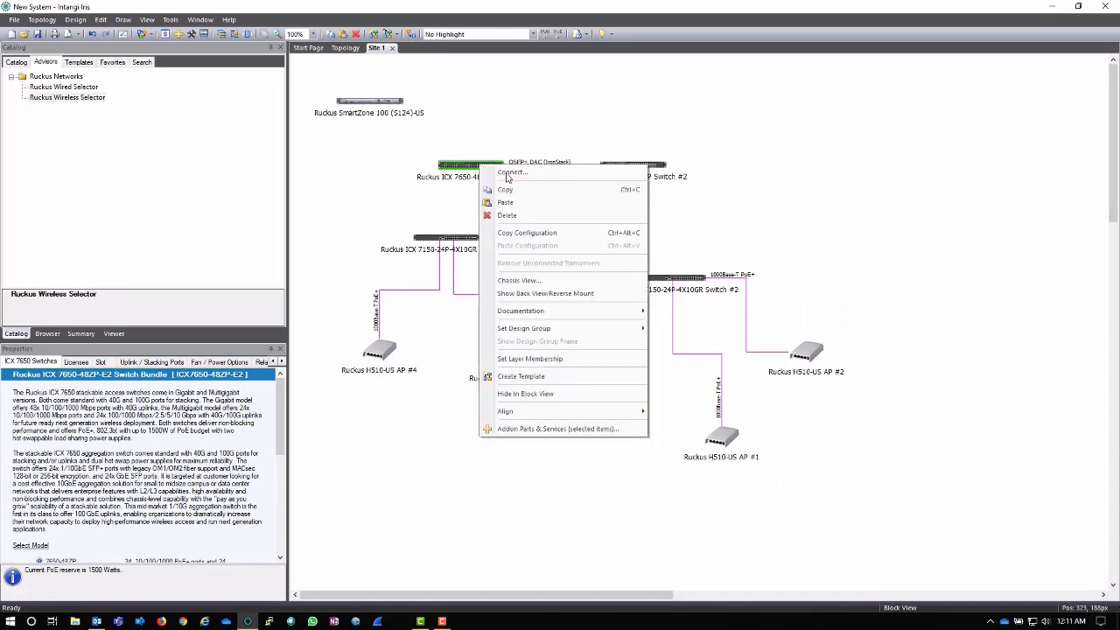
left_click(511, 171)
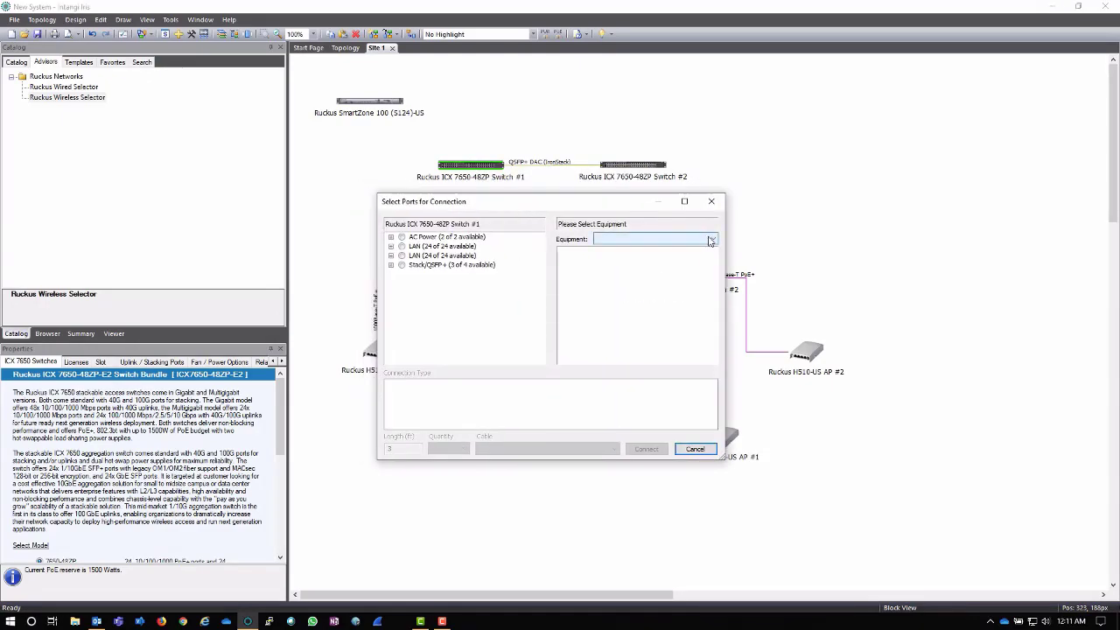
left_click(710, 238)
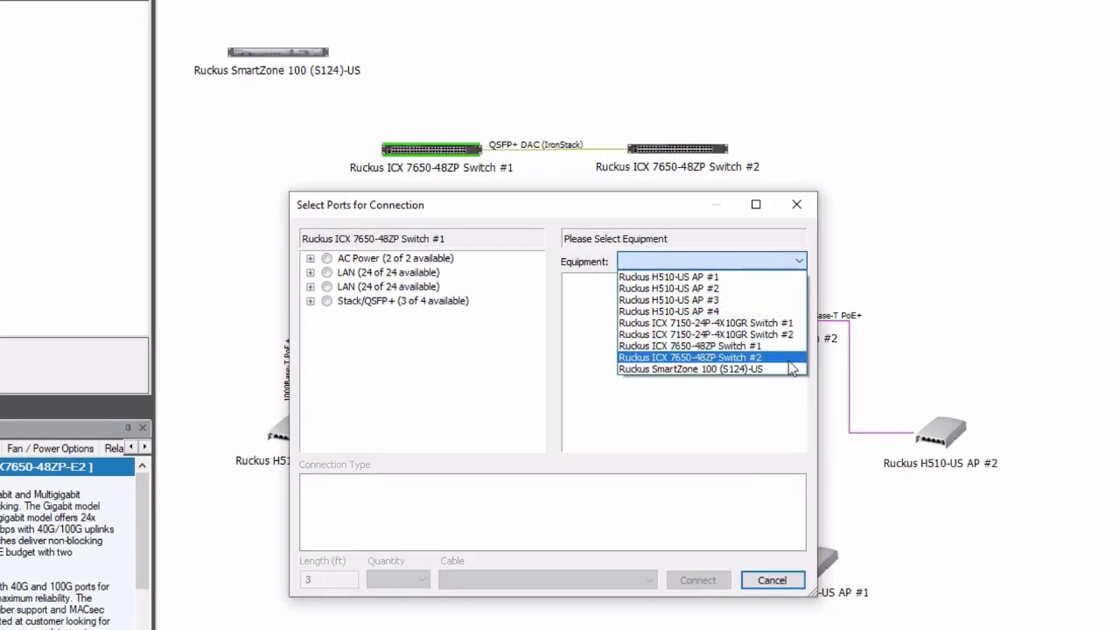
left_click(689, 357)
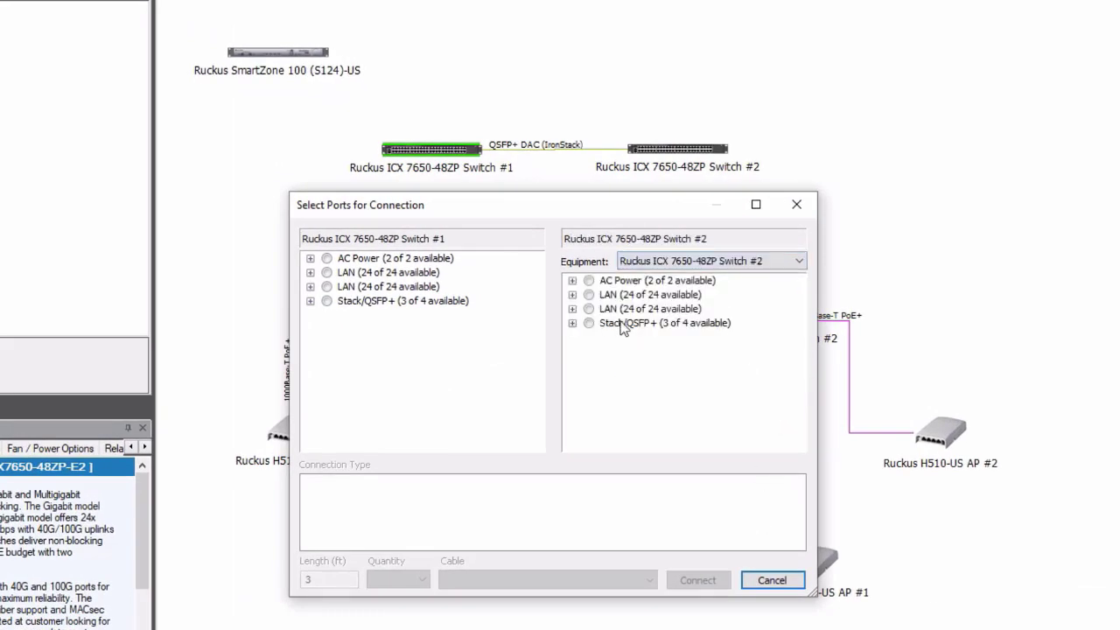
Link Stack/QSFP+ #2 on both switches as a second 3 ft stacking connection.
left_click(358, 258)
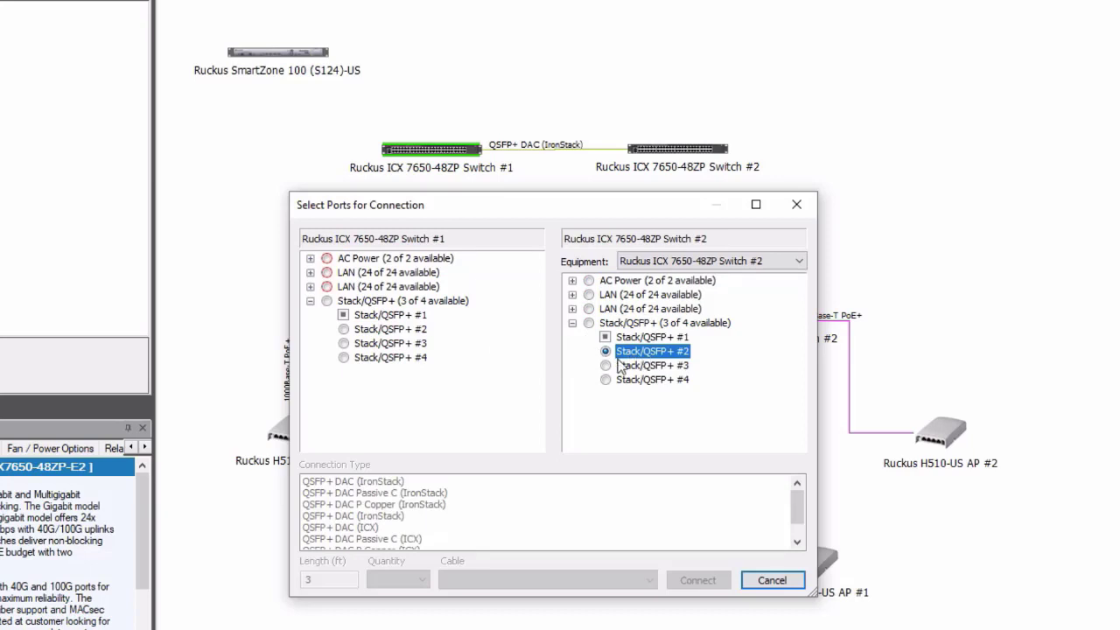
left_click(390, 329)
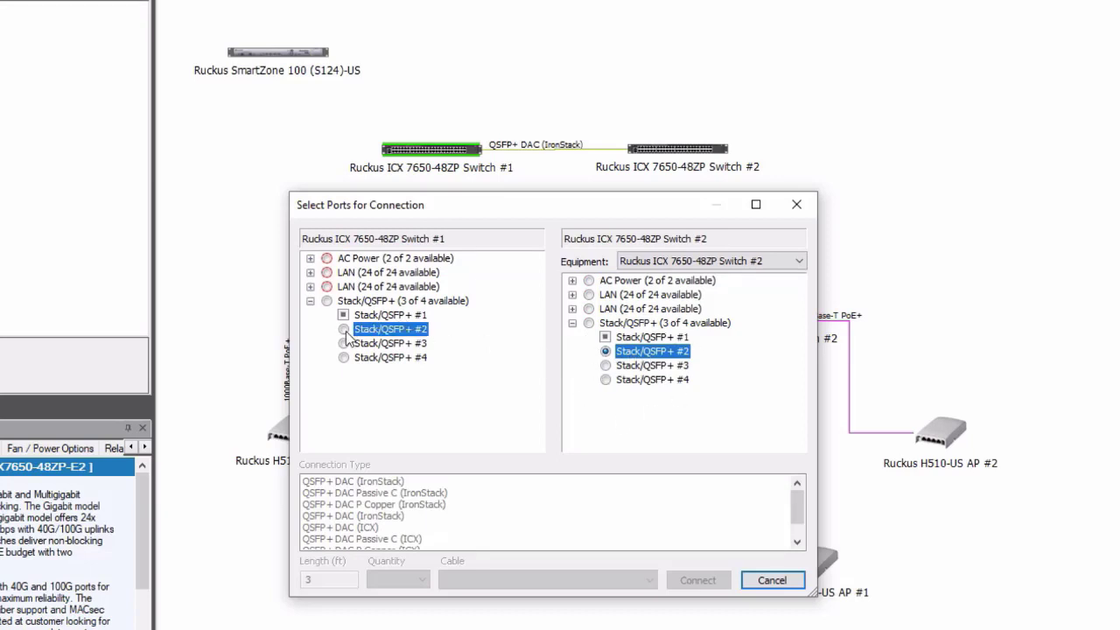
left_click(343, 329)
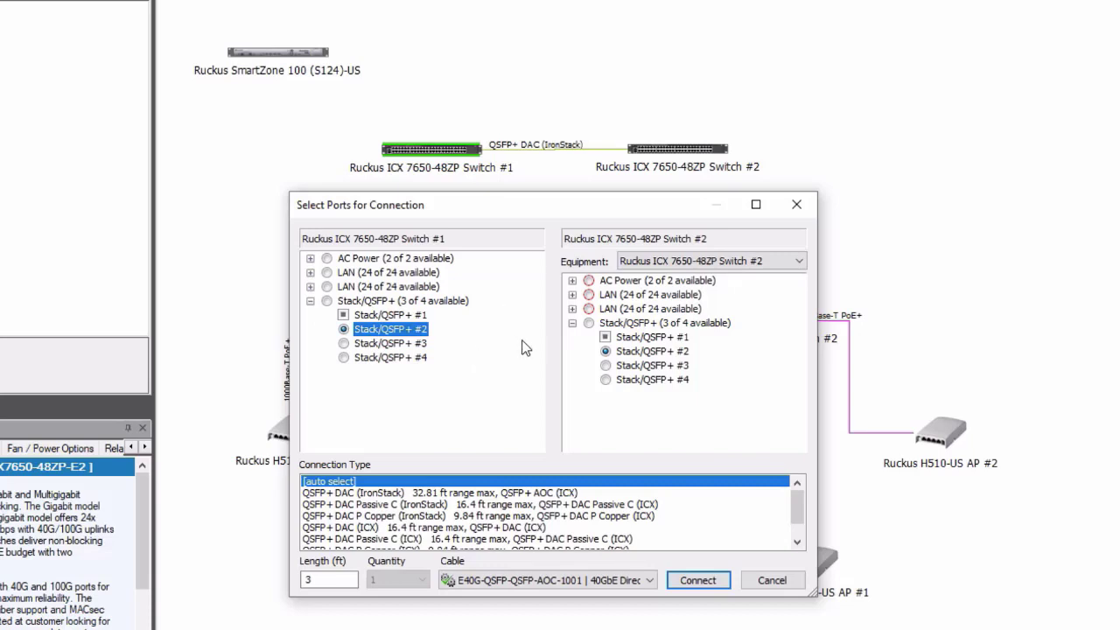
mouse_move(511, 387)
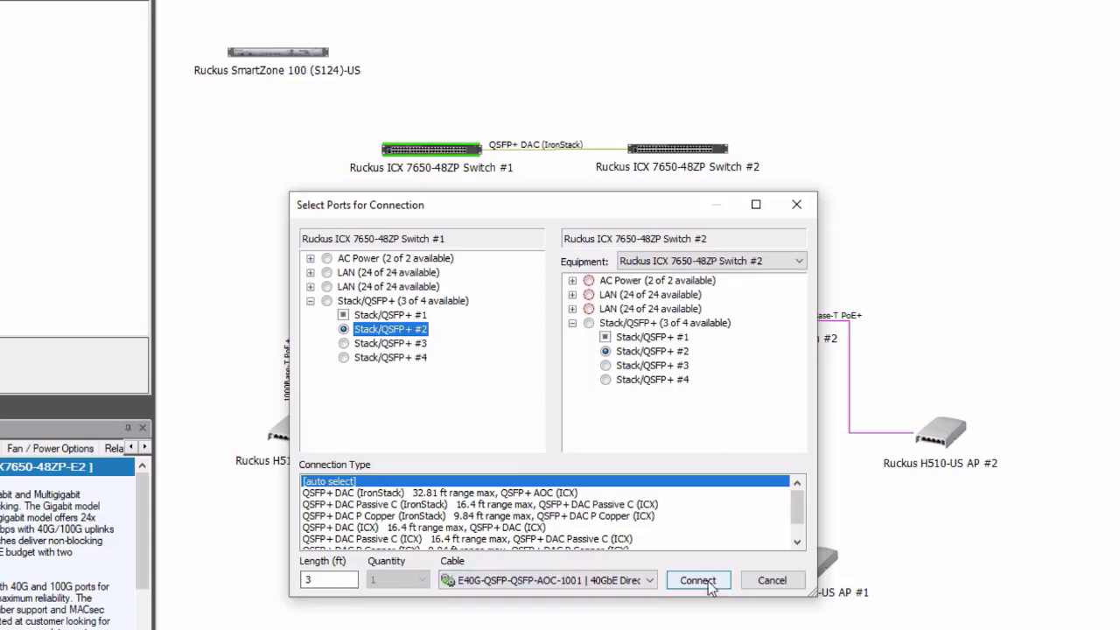
left_click(697, 581)
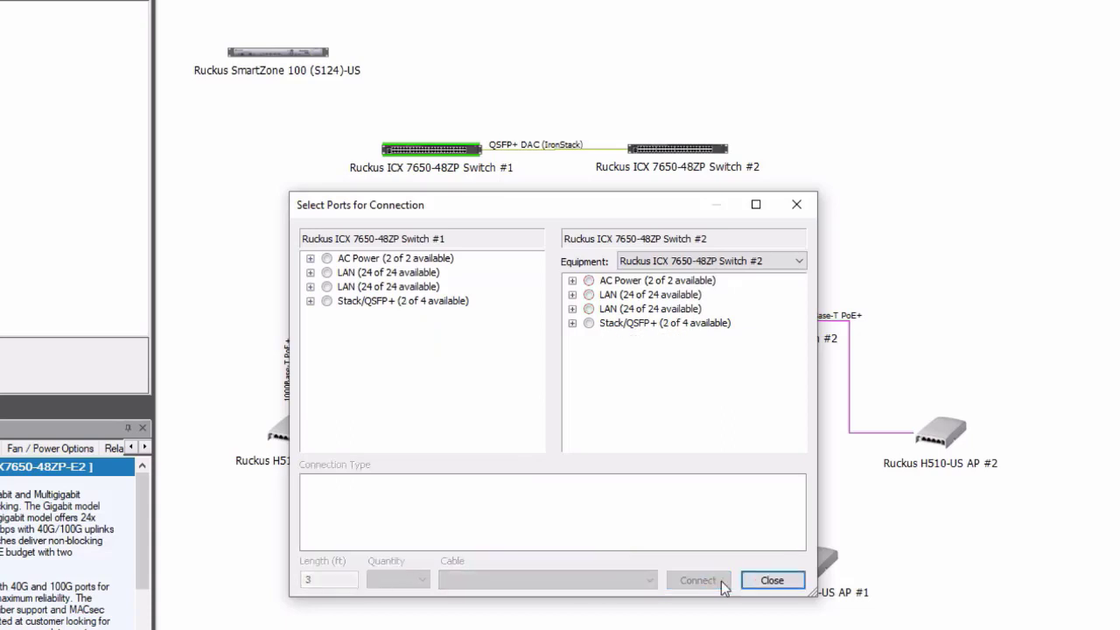
left_click(770, 581)
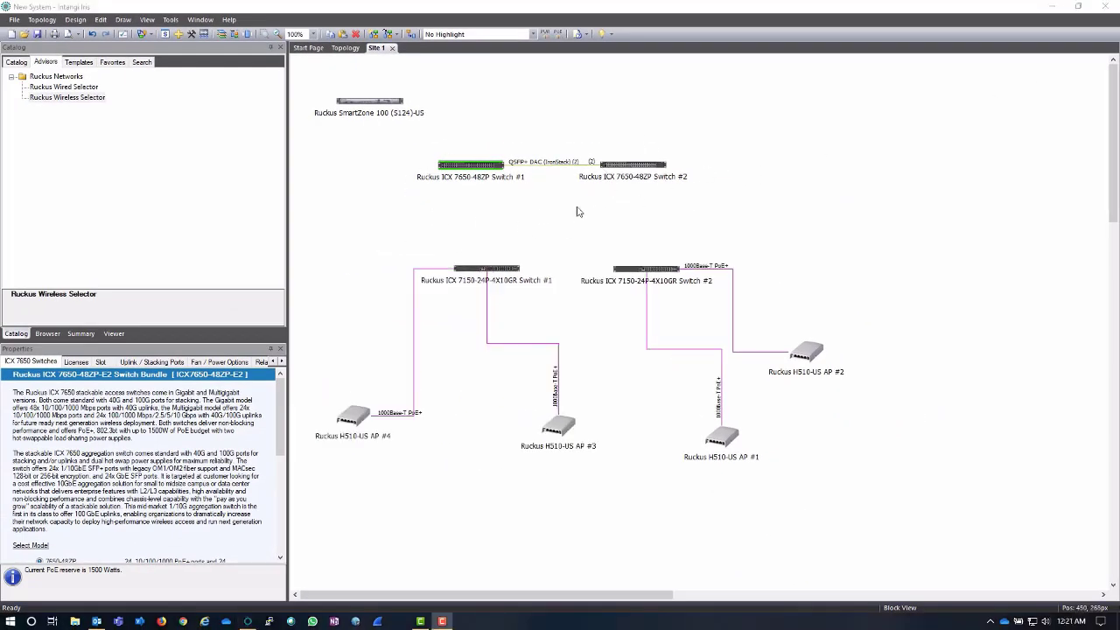
Fit the 4-port SFP+ Module (ICX7650-4X10GF) into Slot 2 of ICX 7650 Switch #1 and list its components.
left_click(486, 266)
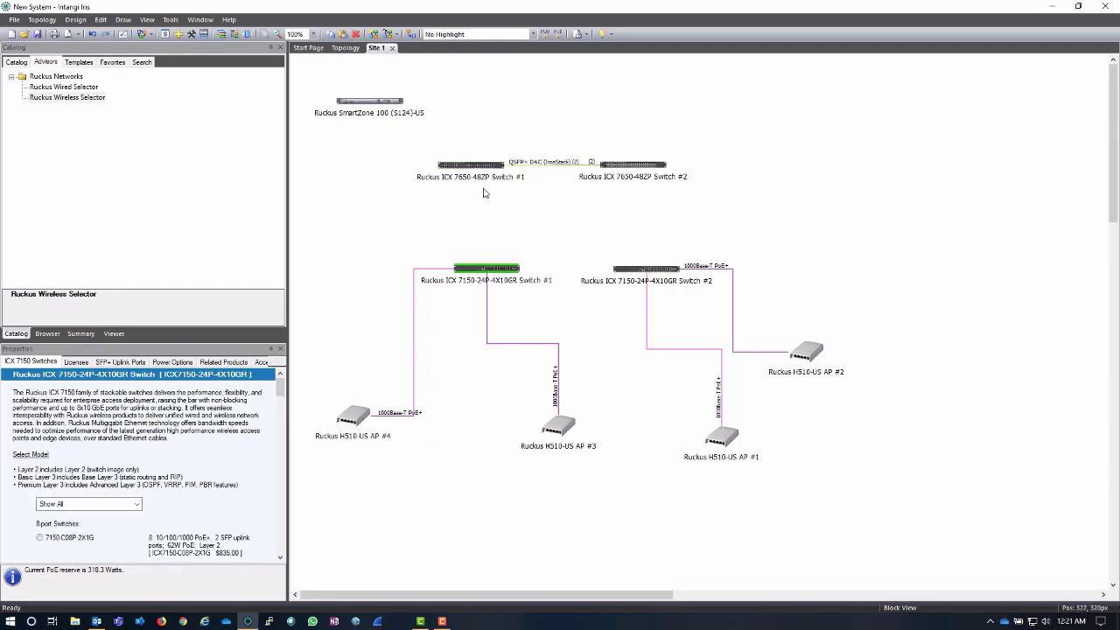
left_click(471, 165)
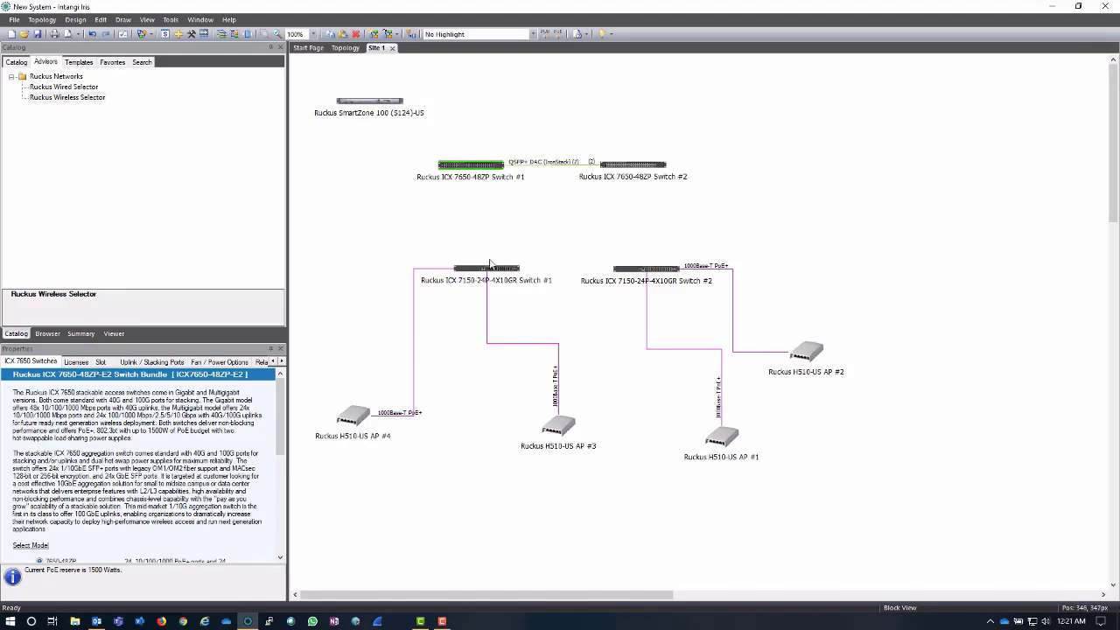
mouse_move(494, 259)
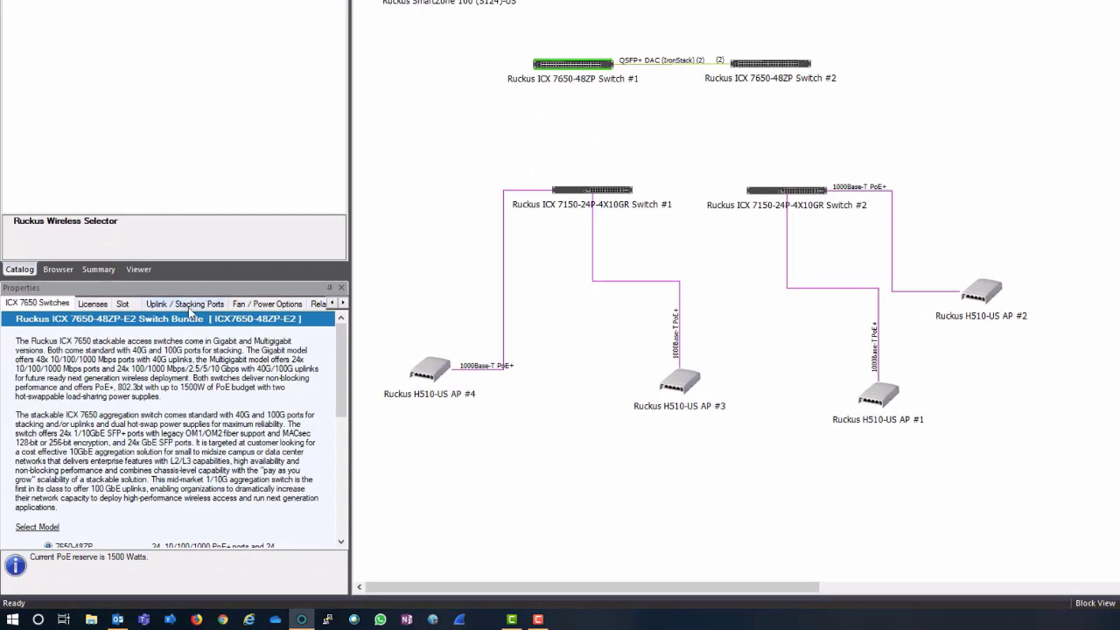
left_click(122, 305)
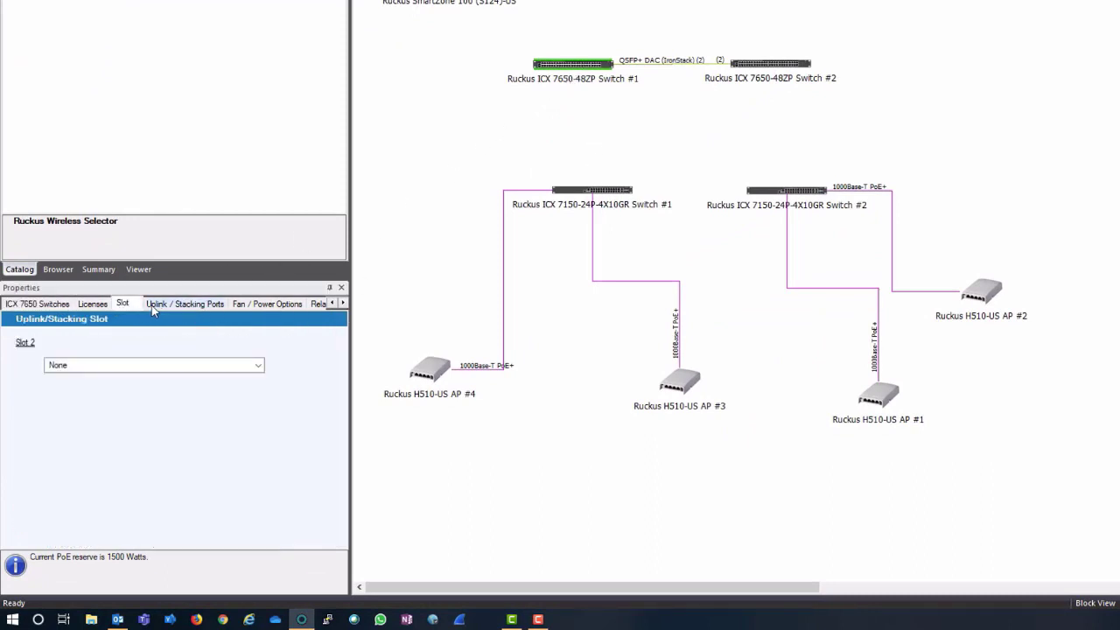
left_click(186, 304)
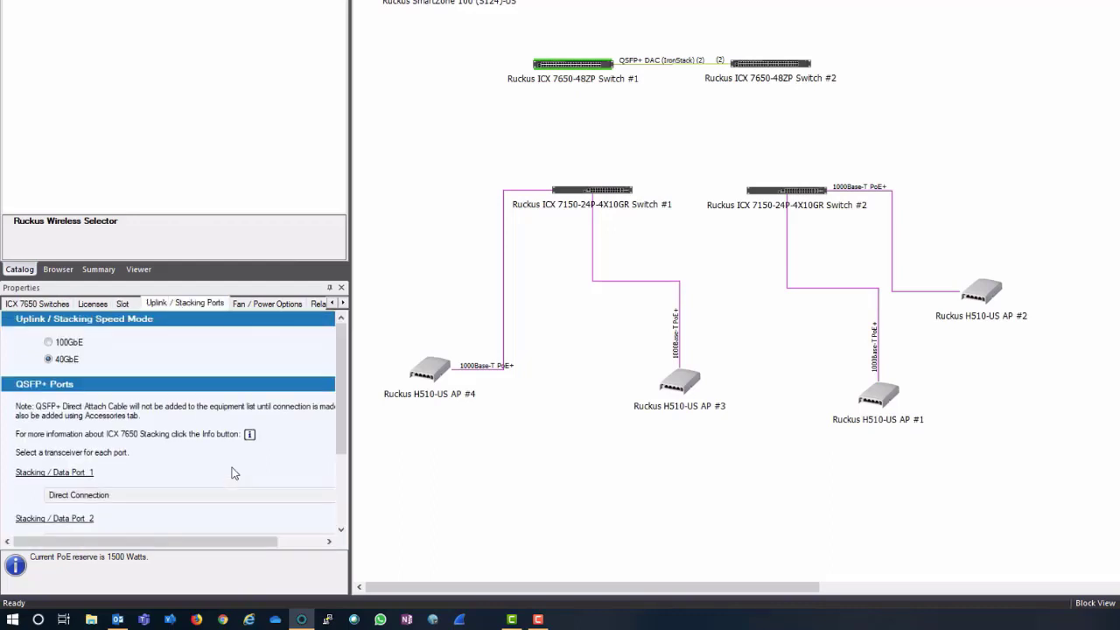
mouse_move(149, 329)
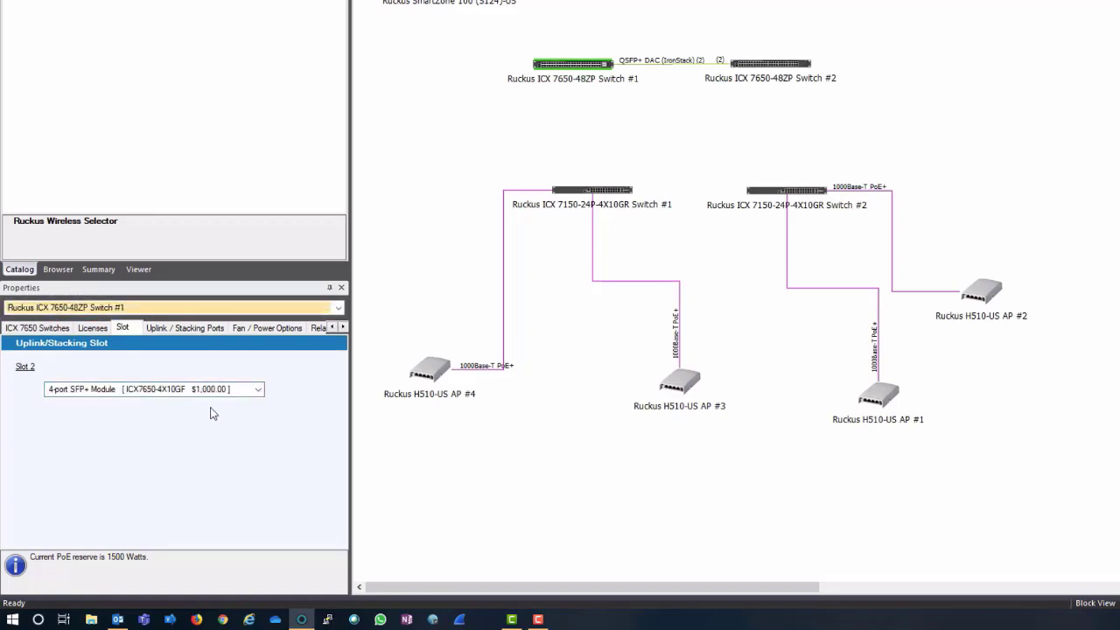
mouse_move(284, 402)
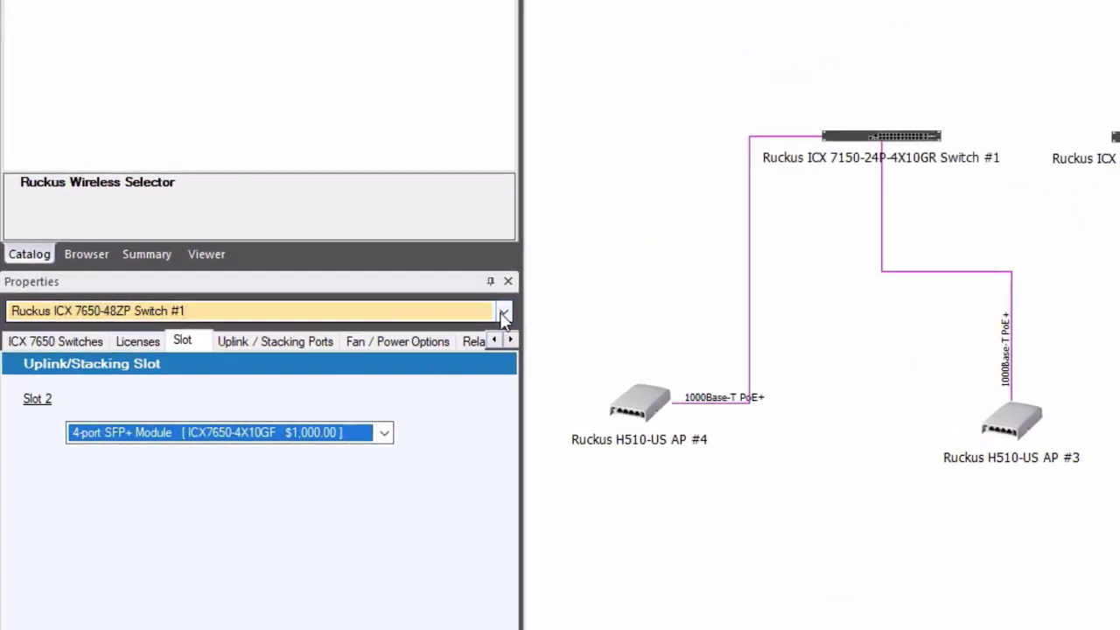
left_click(502, 311)
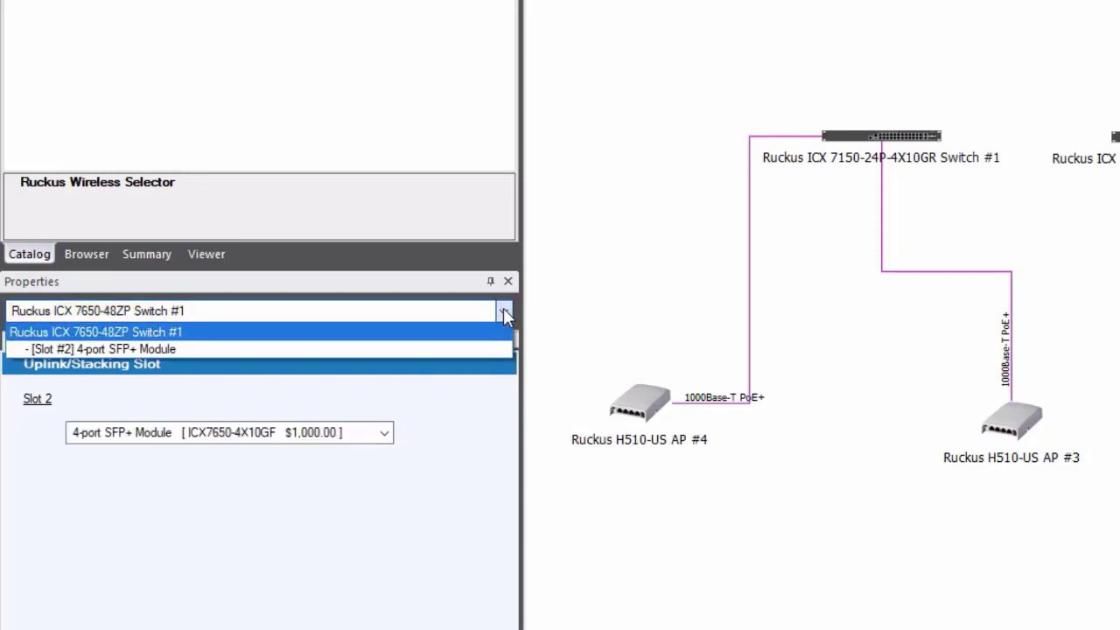
mouse_move(171, 348)
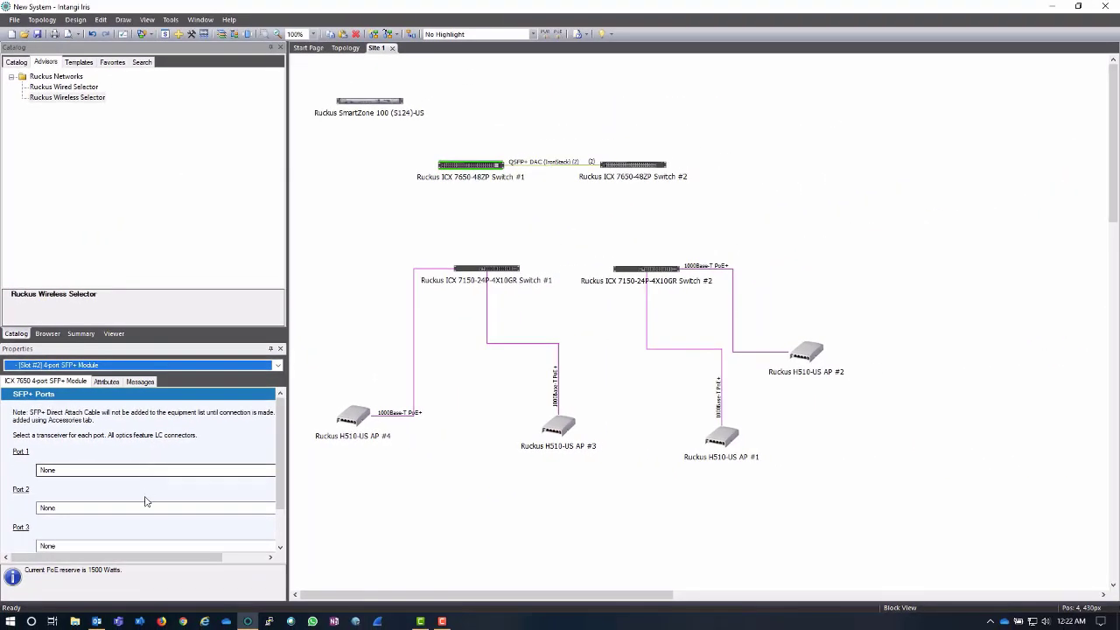
View the transceiver choices for Port 1 of Switch #1's SFP+ module.
left_click(156, 469)
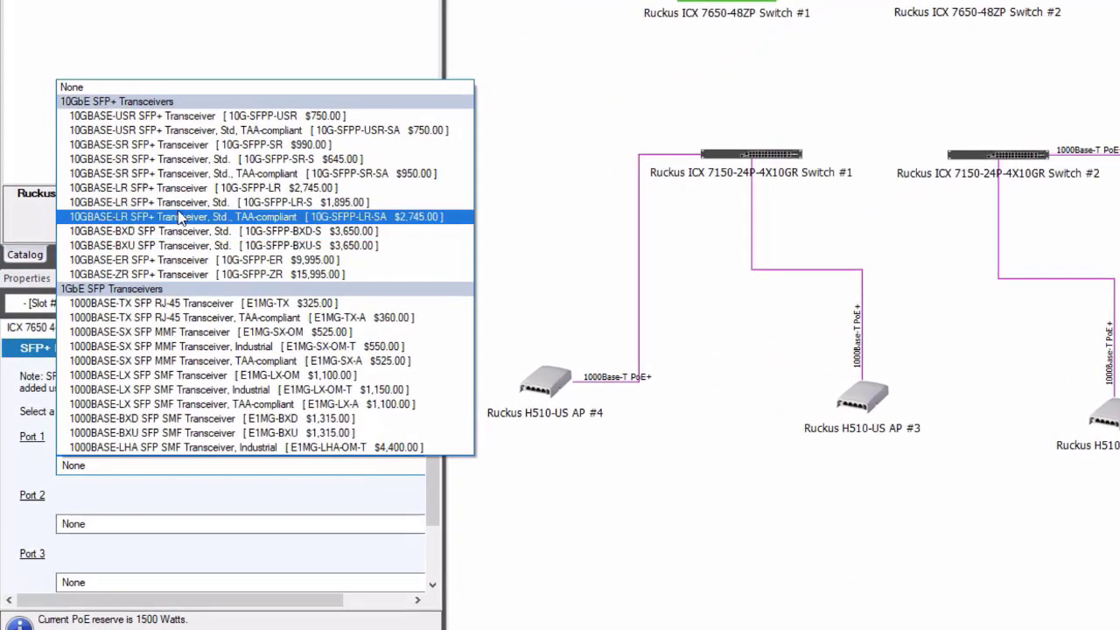
mouse_move(161, 203)
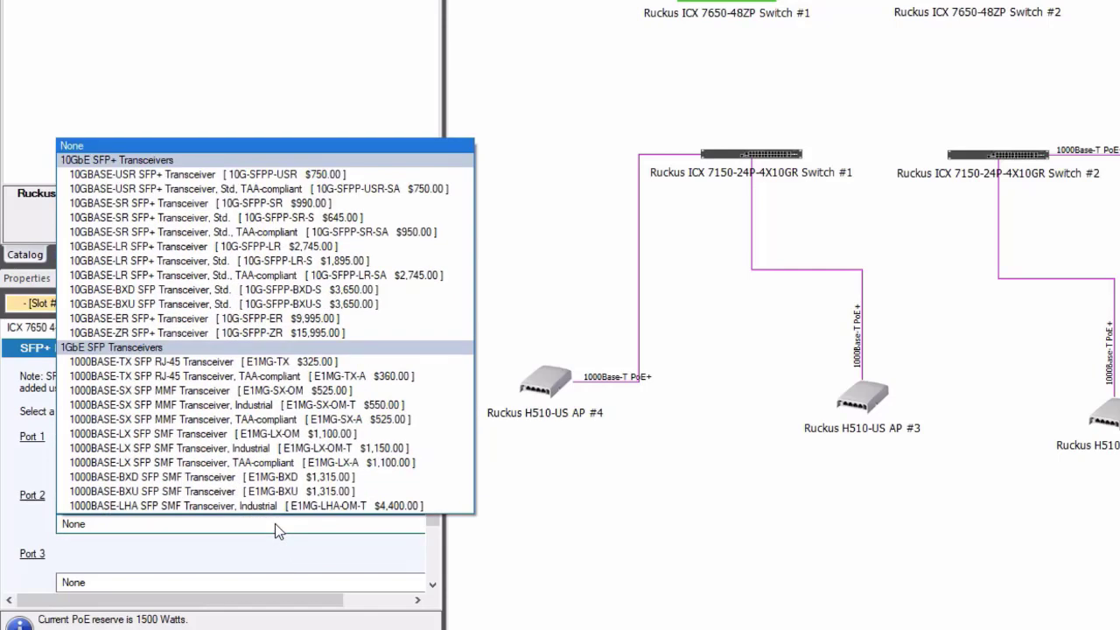
mouse_move(175, 318)
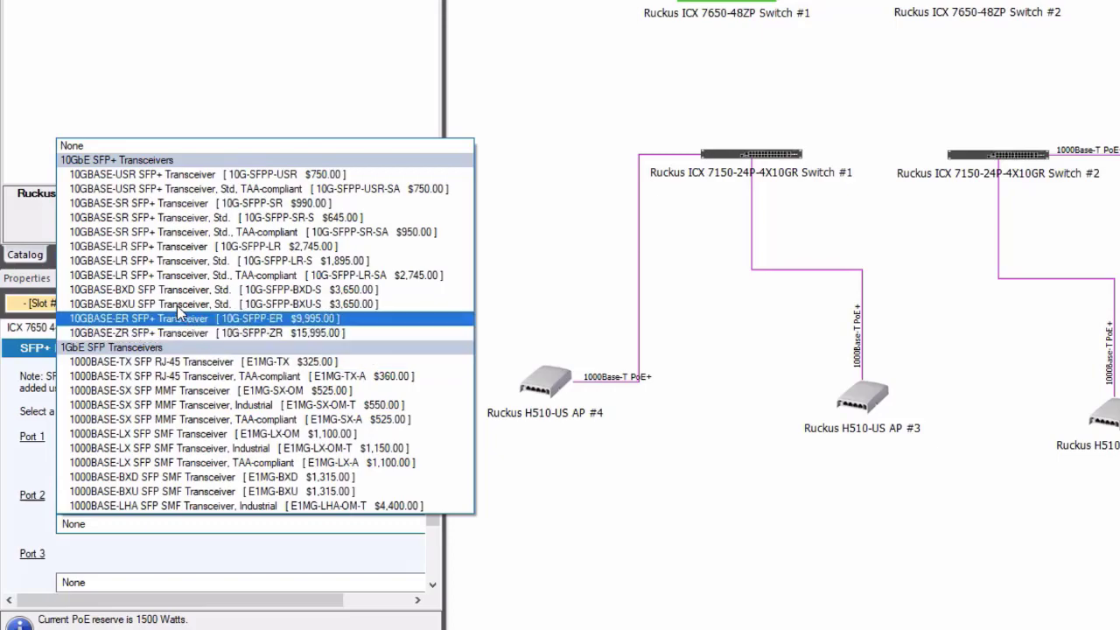
mouse_move(184, 261)
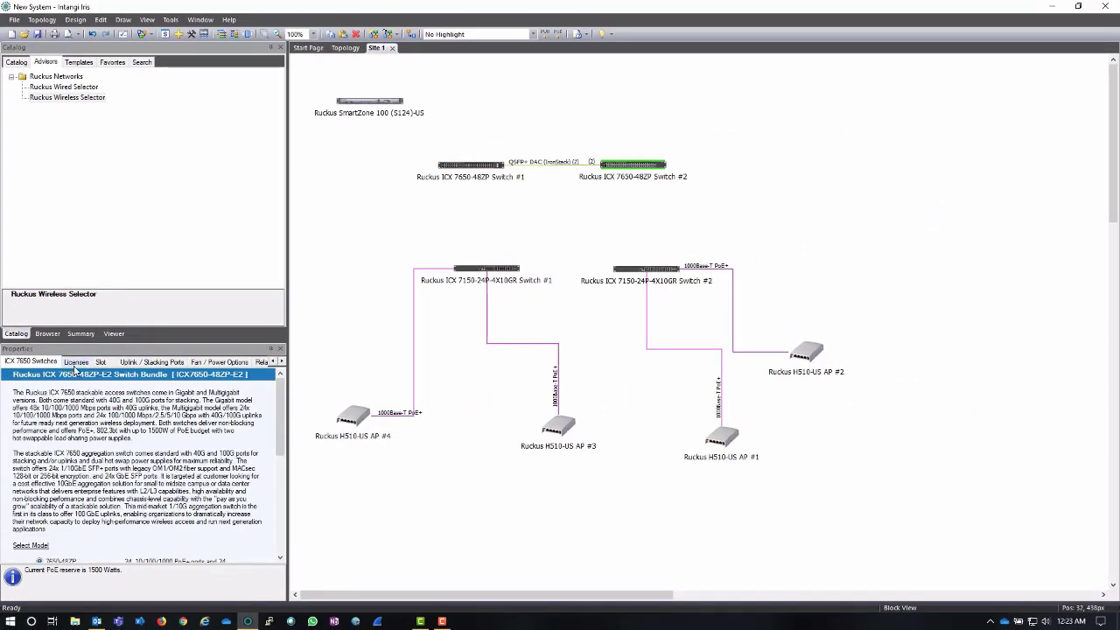
Add a 4-port SFP+ module to Switch #2's Slot 2 with 10GBASE-LR transceivers on Ports 1 and 2.
left_click(100, 361)
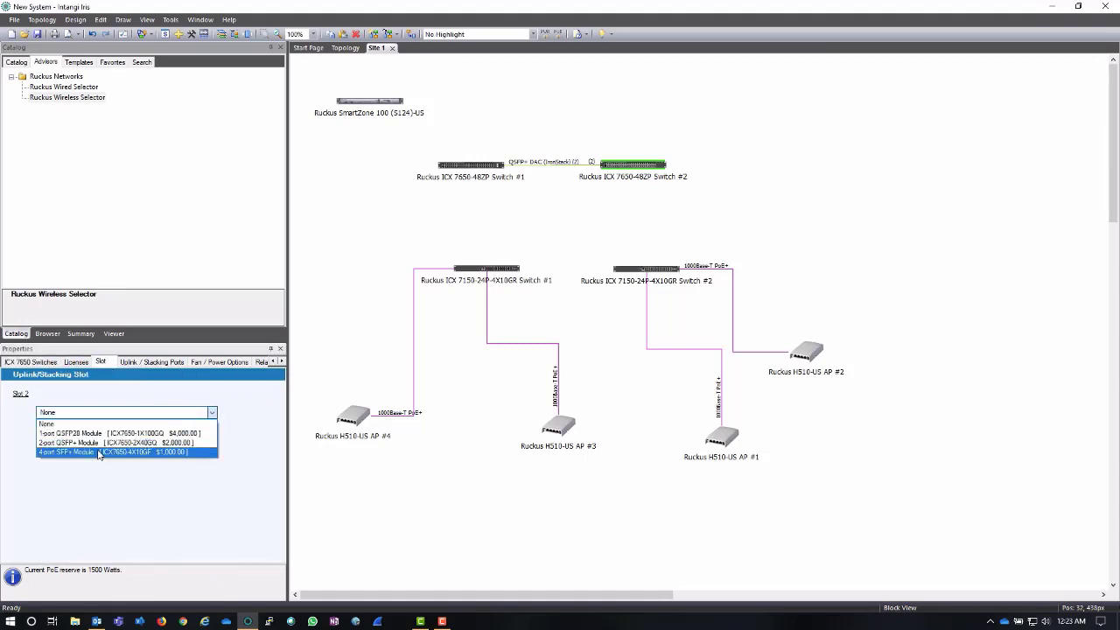
left_click(98, 452)
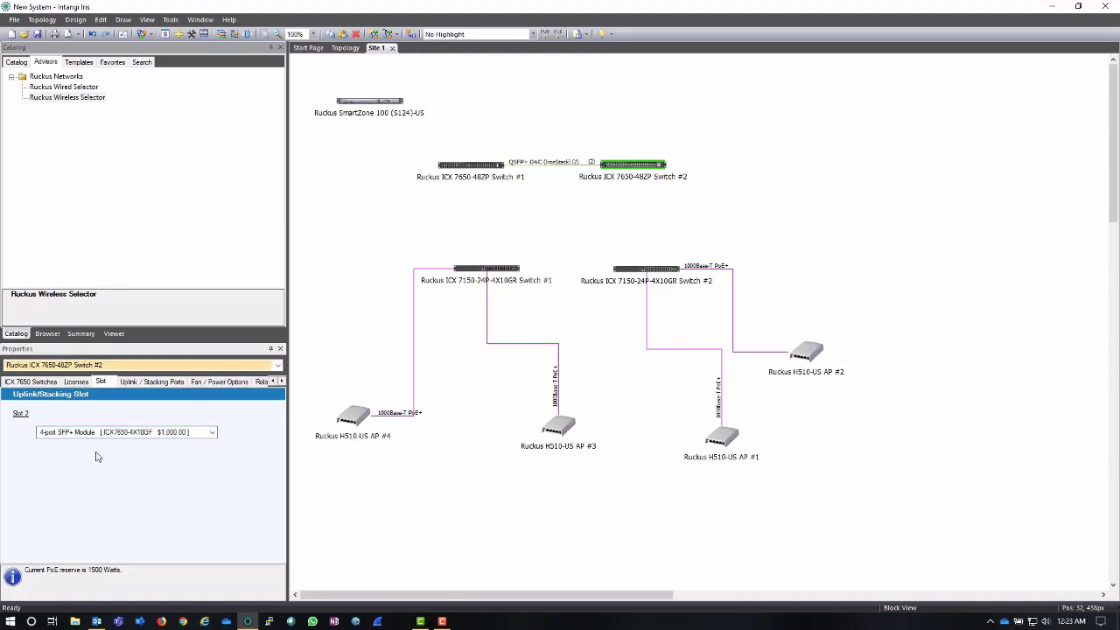
left_click(277, 366)
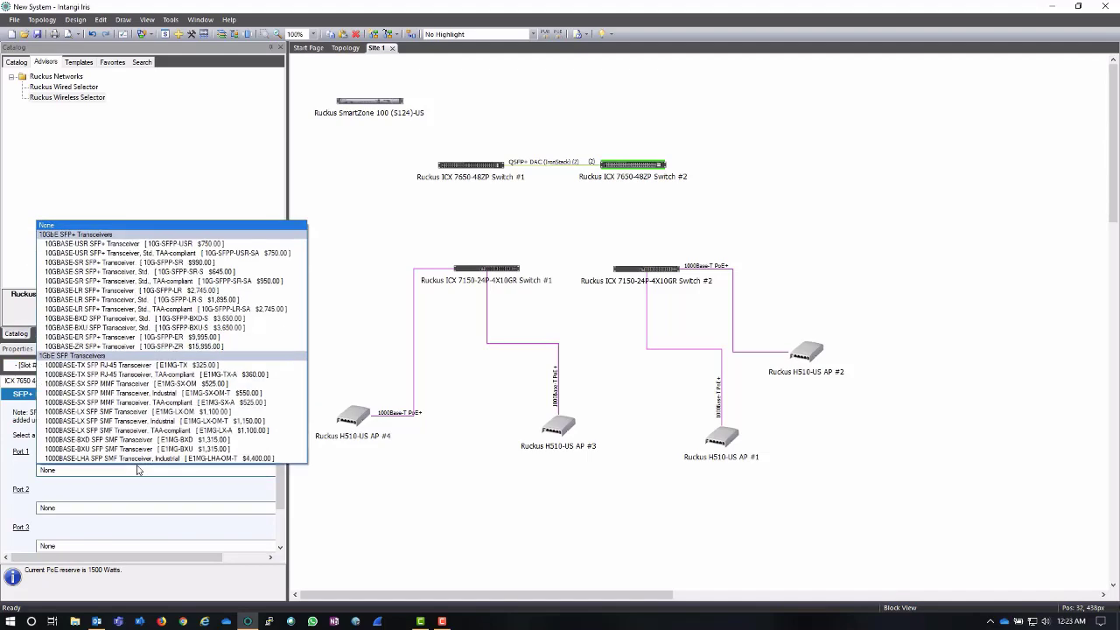
left_click(131, 299)
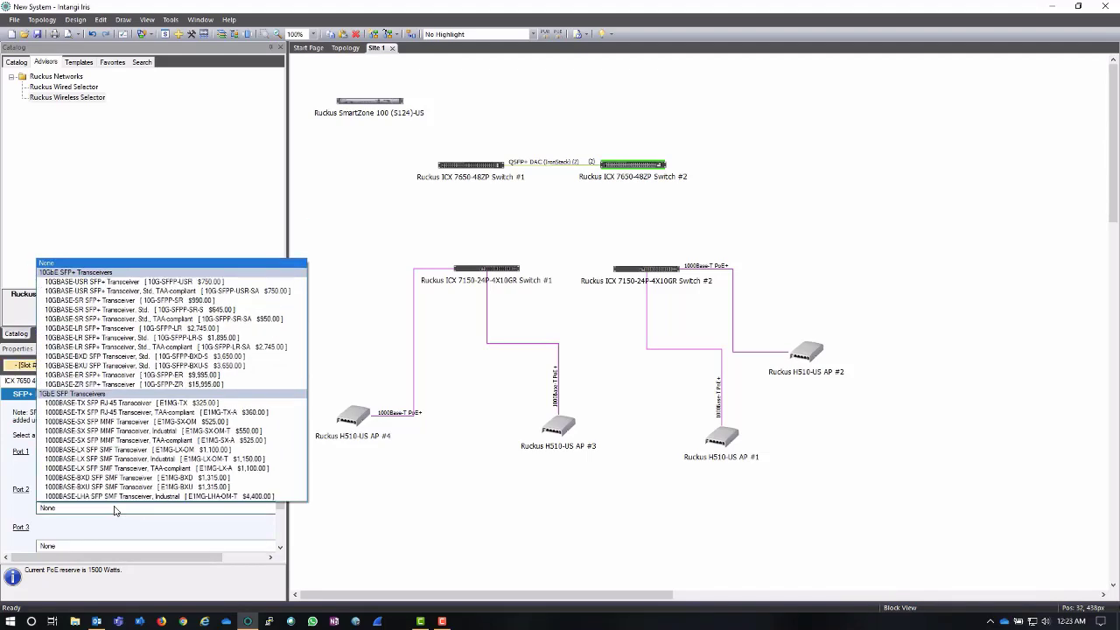
left_click(166, 319)
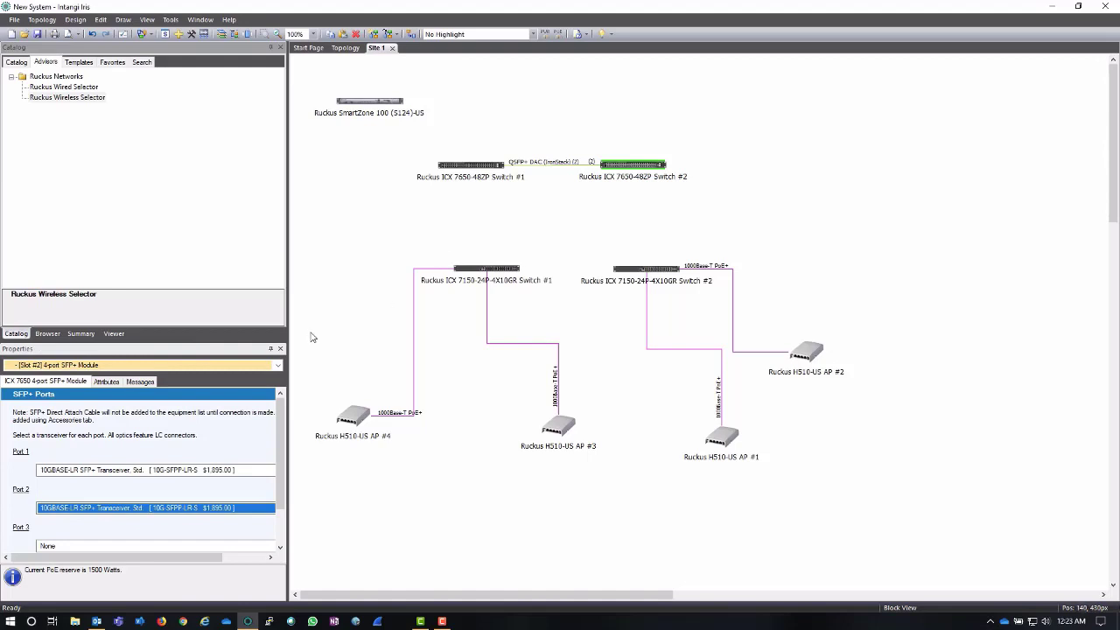
mouse_move(609, 175)
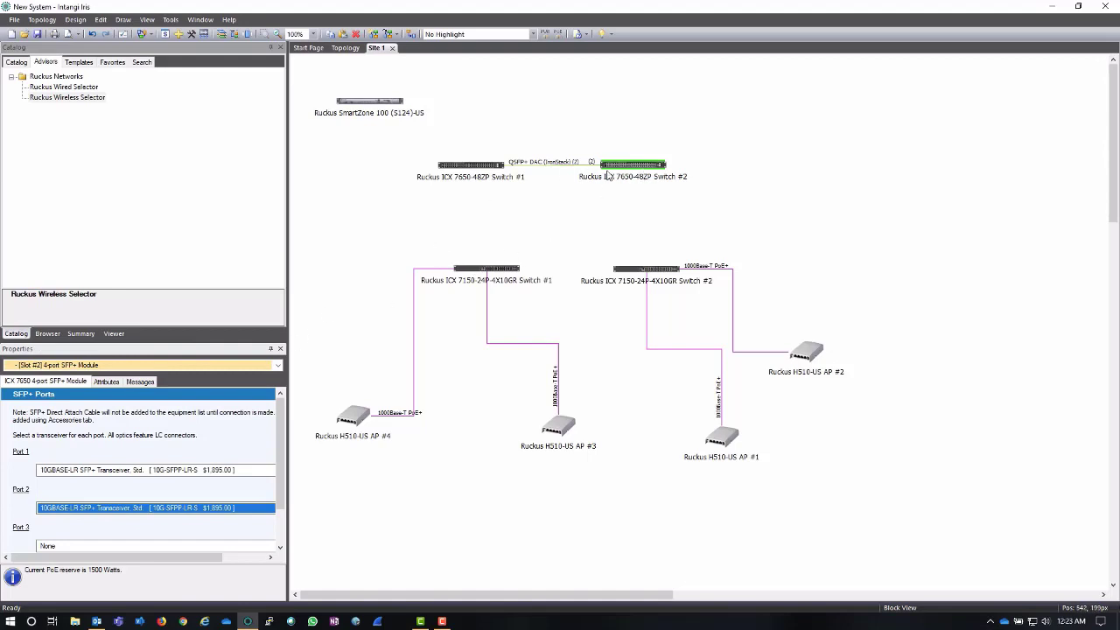
mouse_move(504, 280)
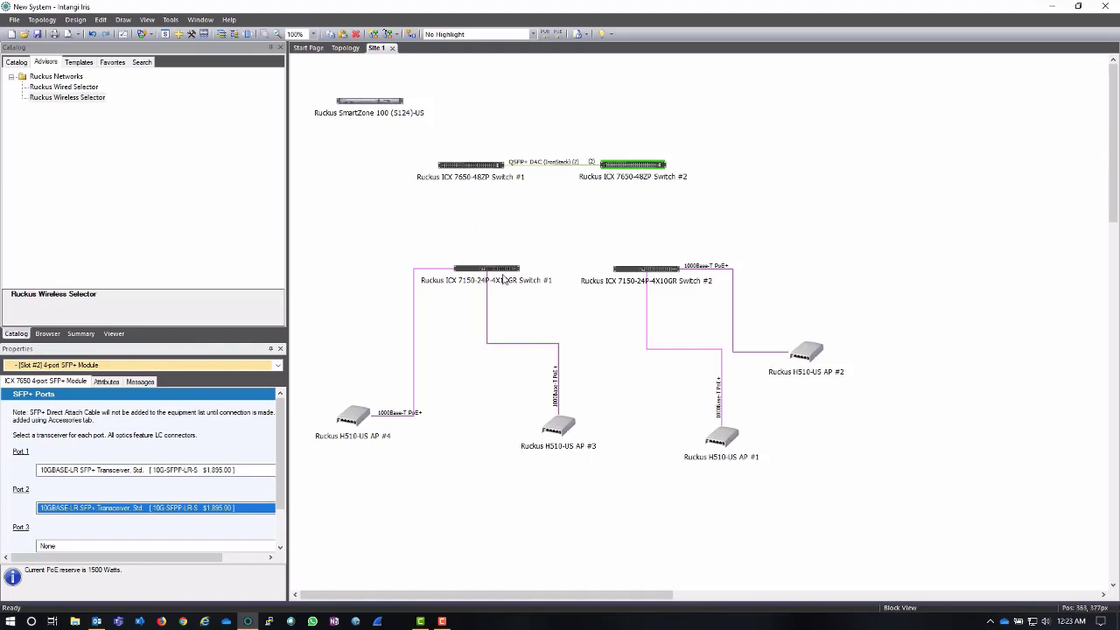
mouse_move(586, 231)
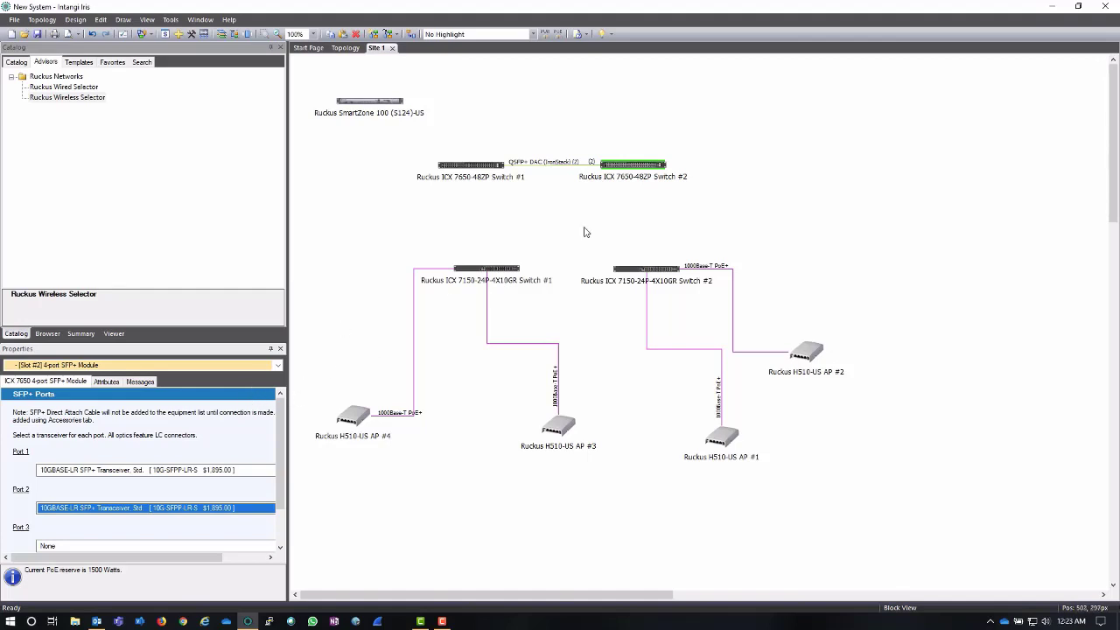
Set 10GBASE-LR SFP+ transceivers on the ICX 7150 switches' Stacking/Data uplink ports.
left_click(486, 267)
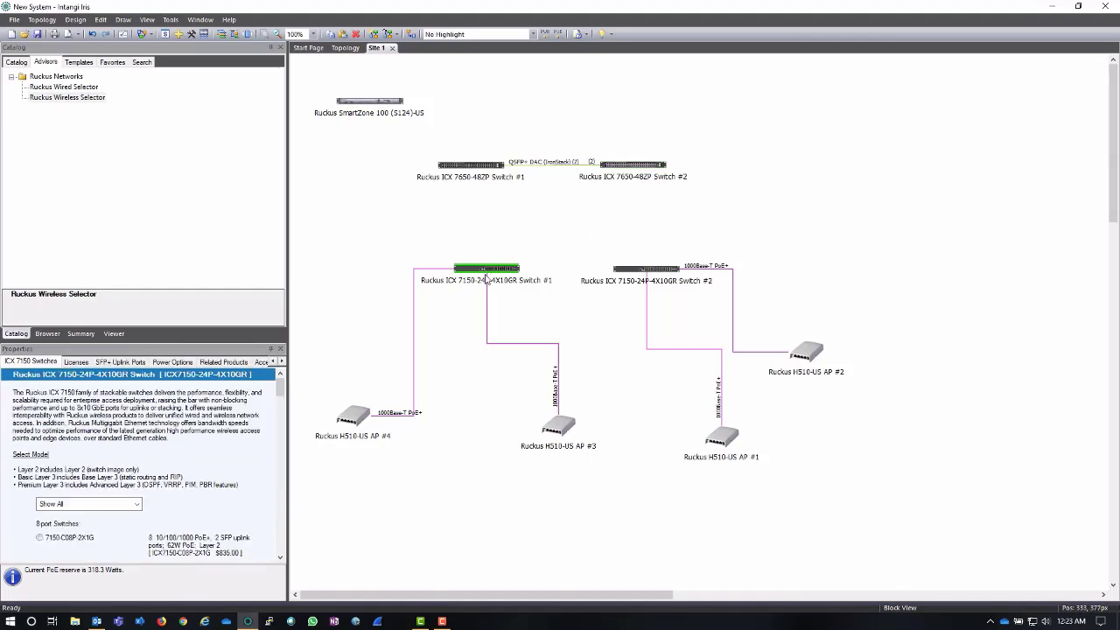
mouse_move(428, 328)
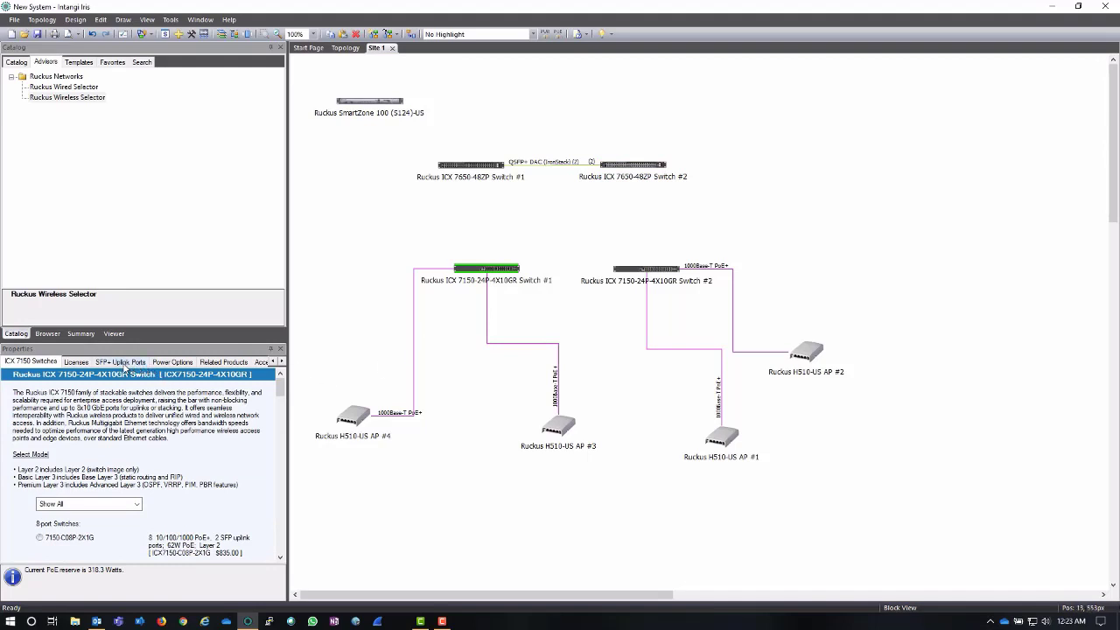
left_click(119, 360)
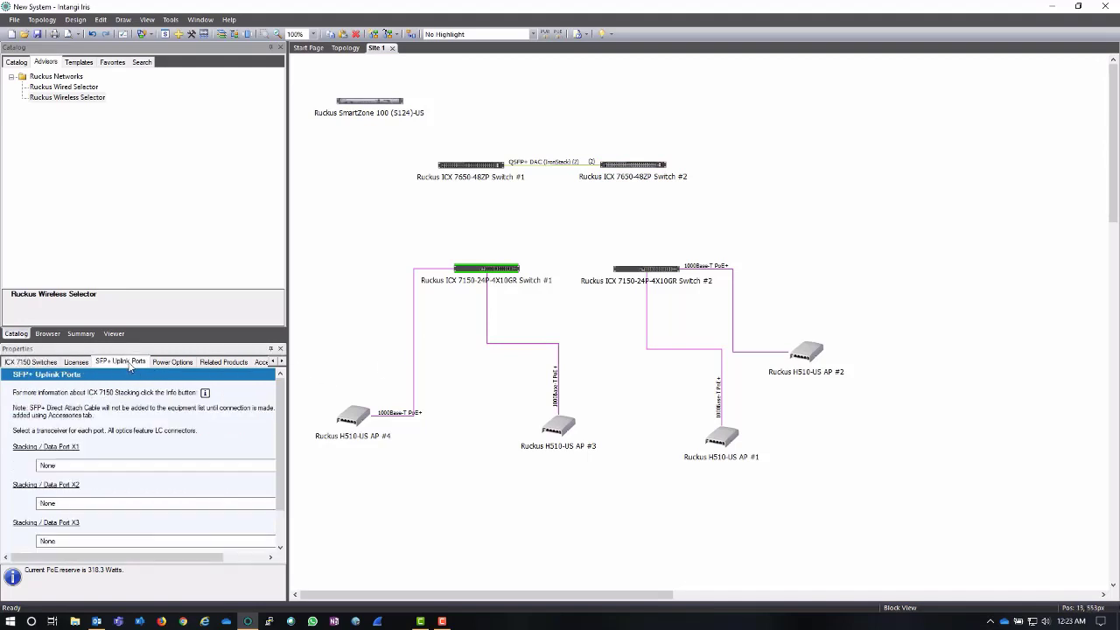
mouse_move(339, 336)
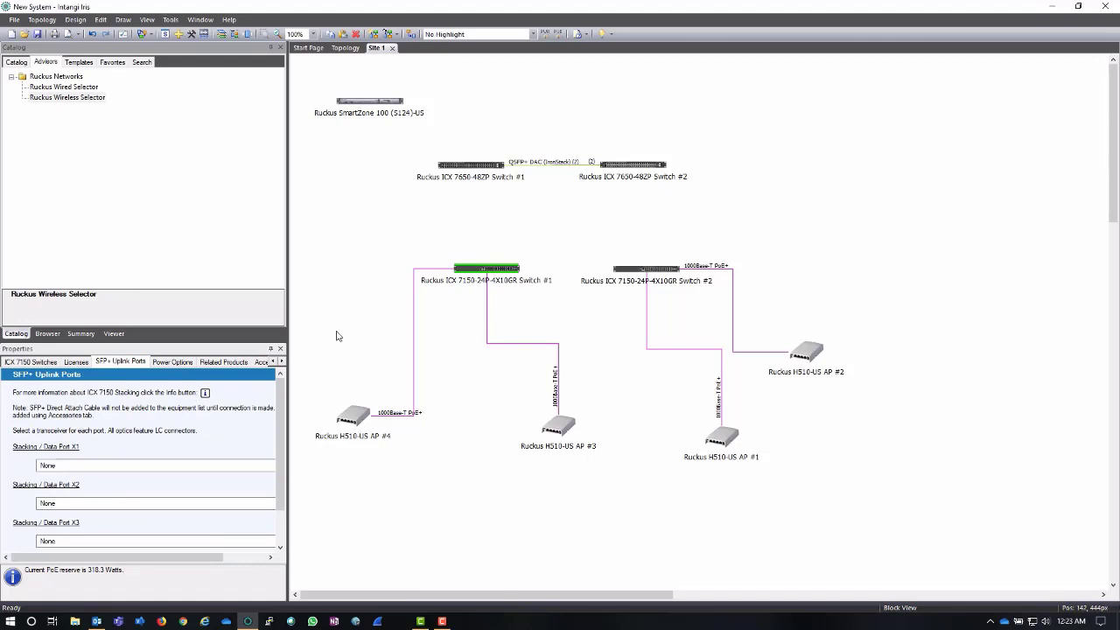
scroll("down", 3)
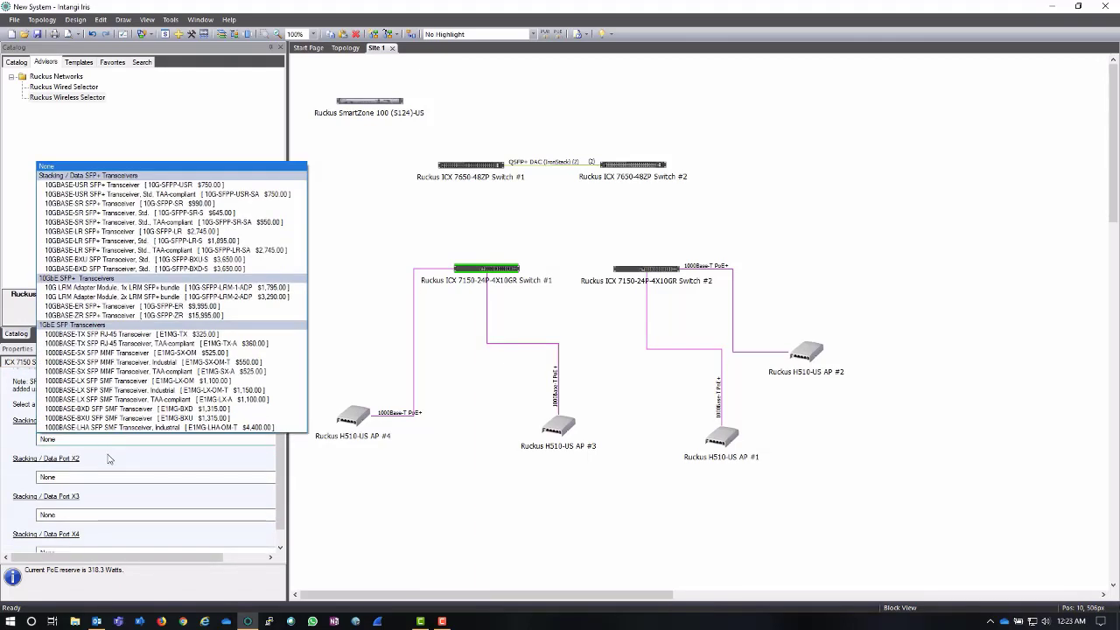
left_click(131, 231)
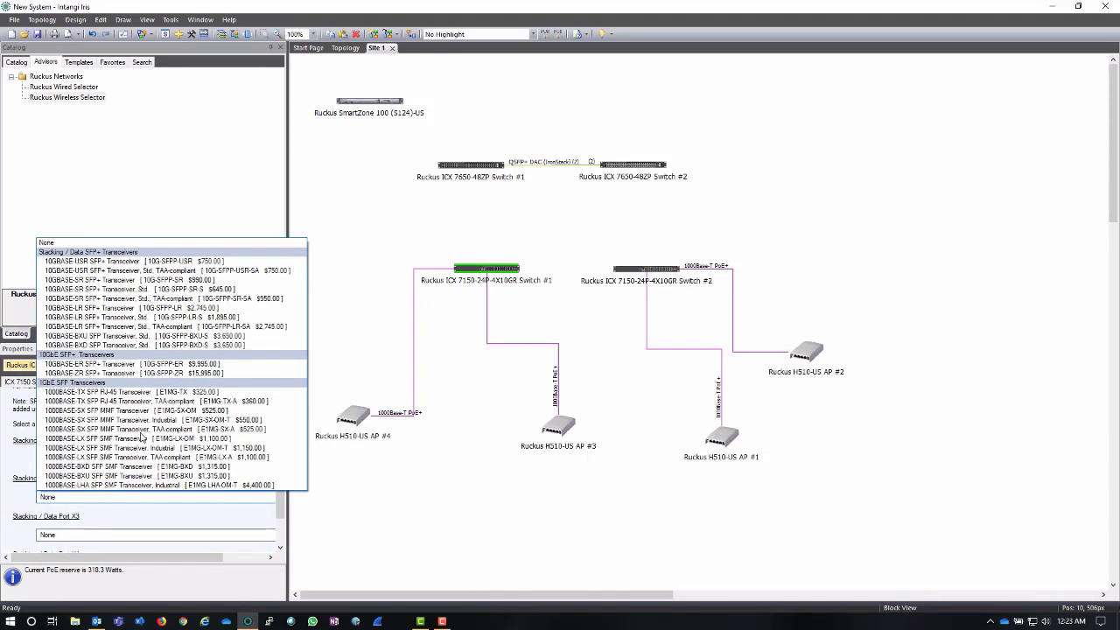
left_click(171, 298)
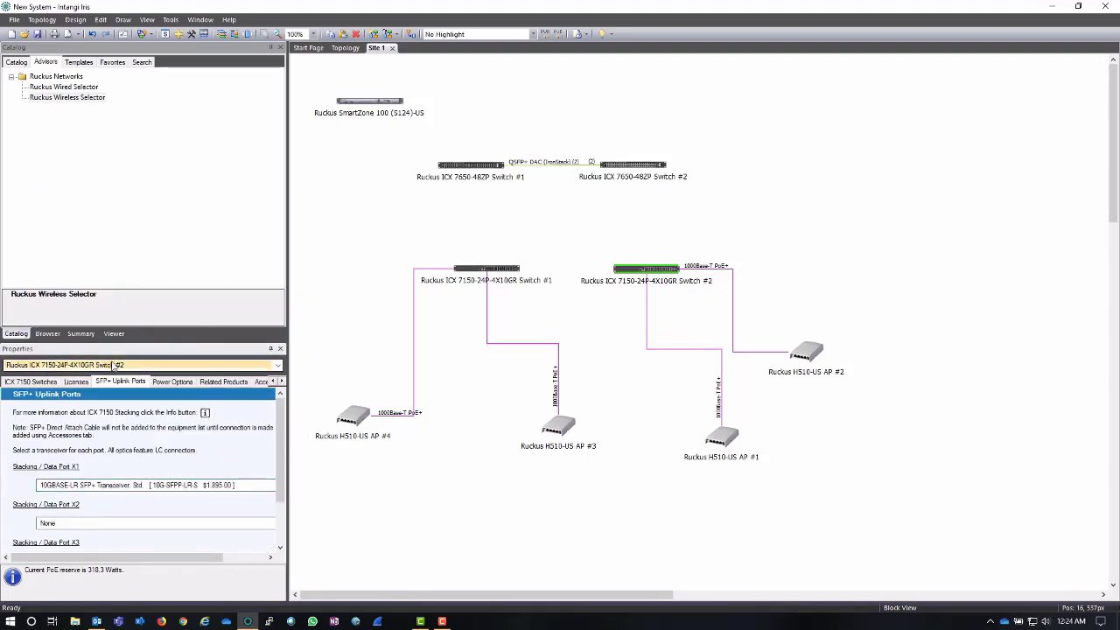
left_click(137, 485)
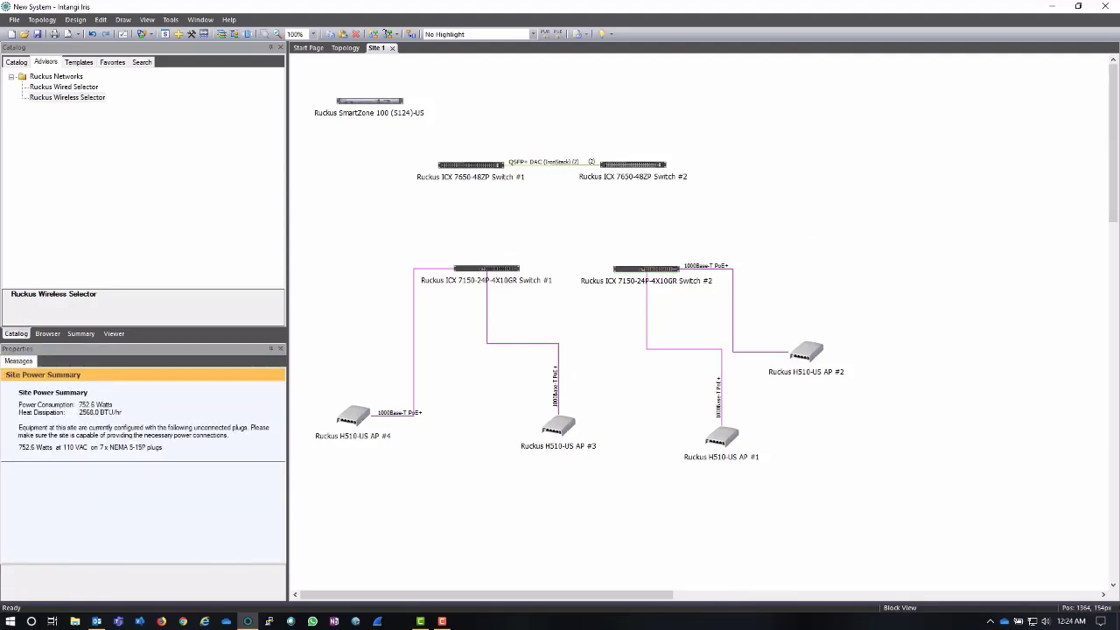
Link ICX 7650 Switch #1 to ICX 7150 Switch #1 over a 1000-length 10GBase-LR fiber uplink.
left_click(16, 61)
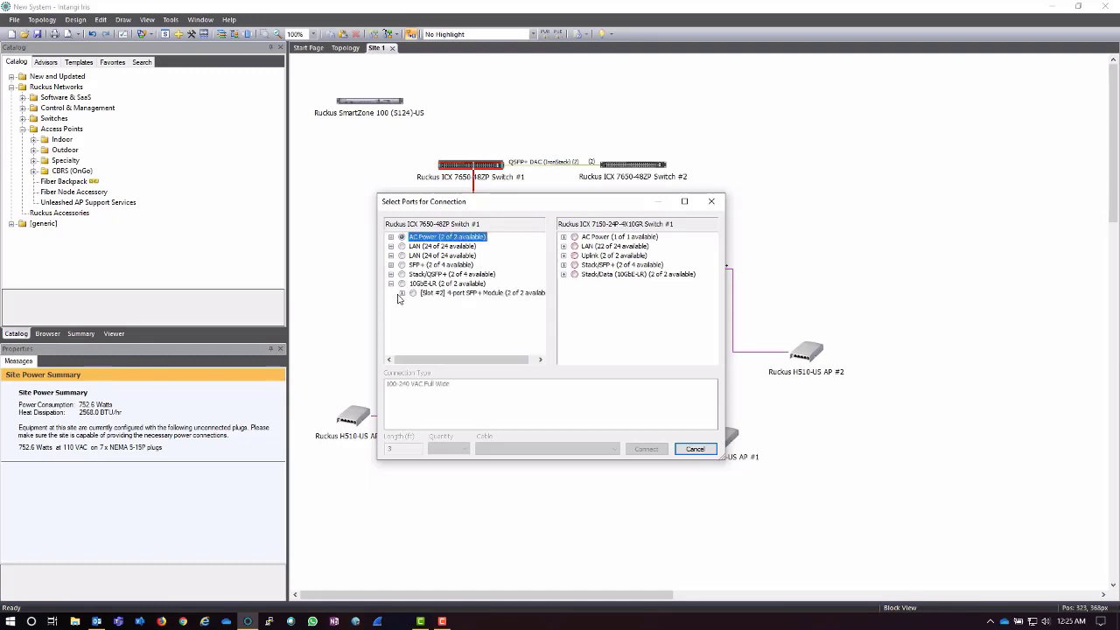
left_click(401, 294)
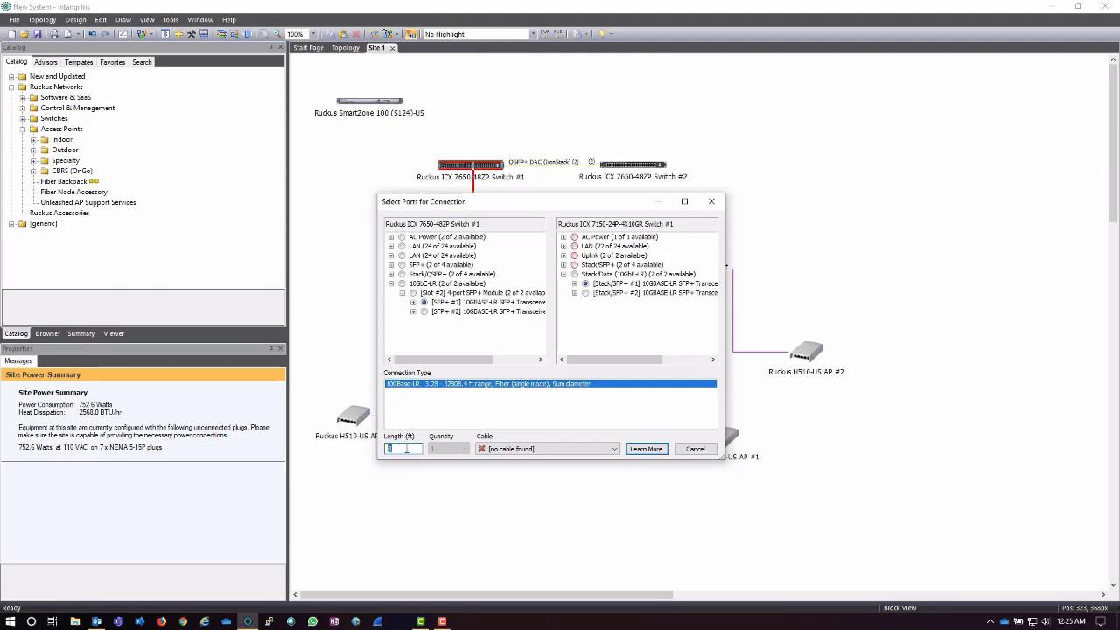
type("1000")
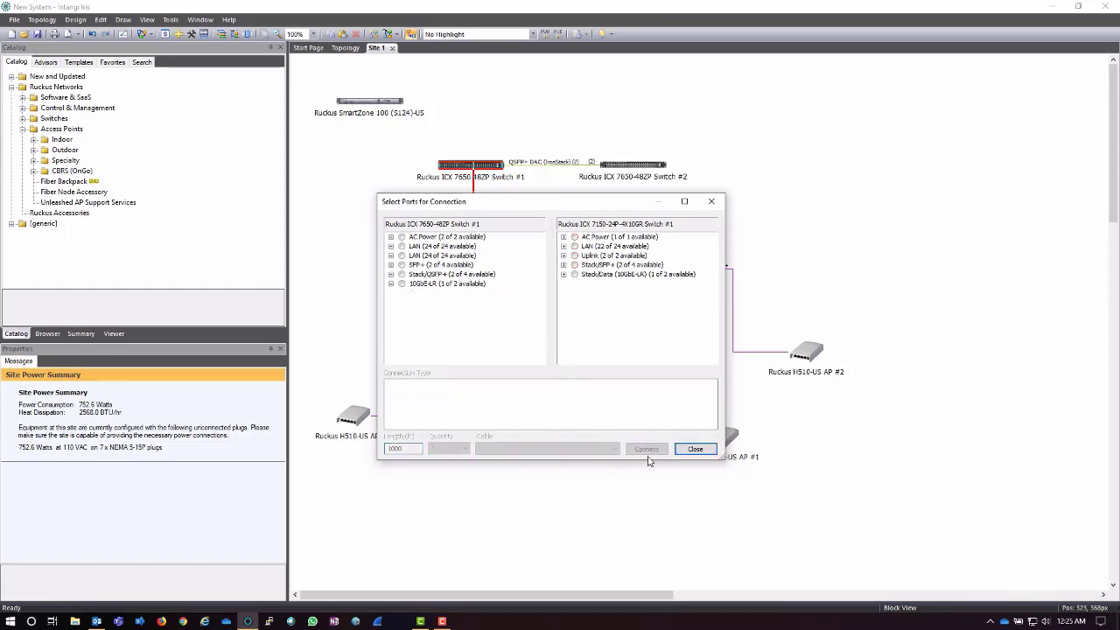
left_click(695, 448)
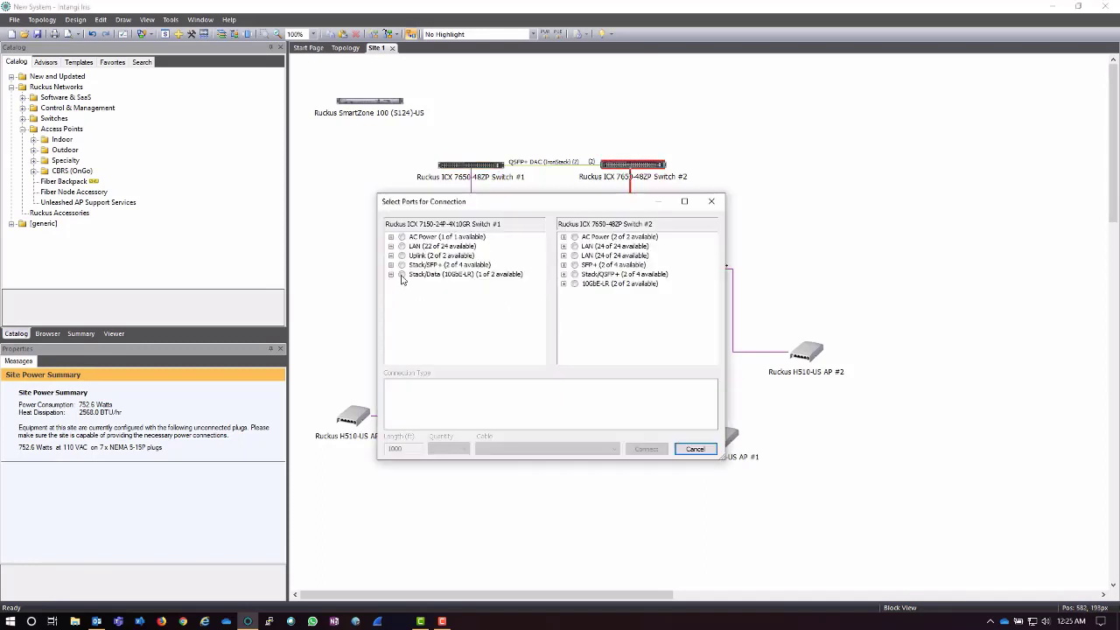
Connect ICX 7150 Switch #1's second SFP+ uplink to a free 10GBase-LR port on the other 7650.
left_click(392, 273)
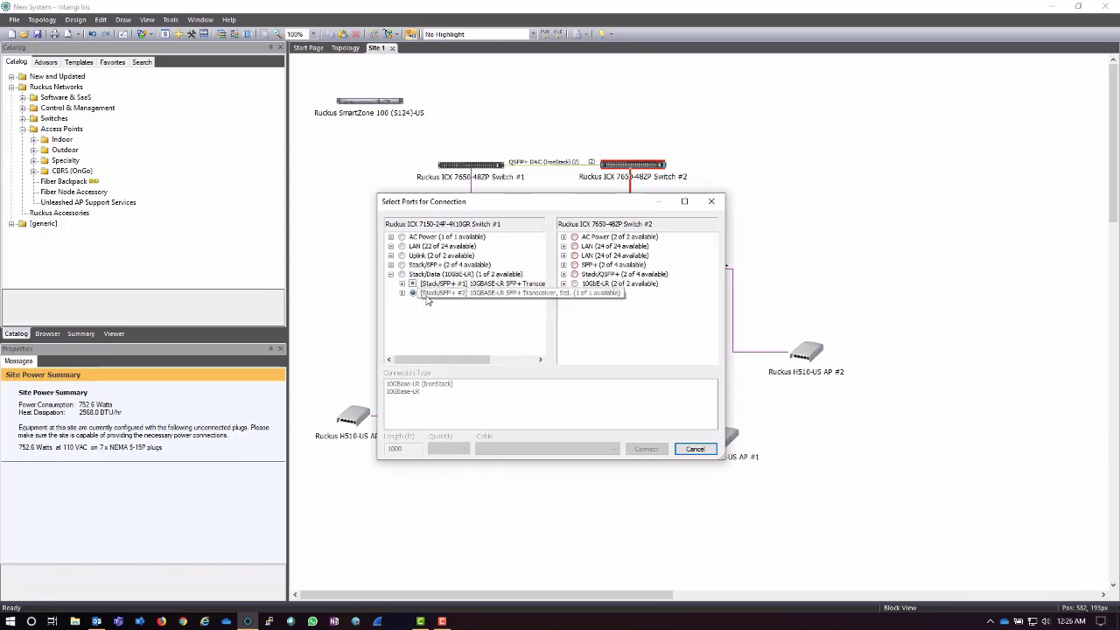
left_click(481, 292)
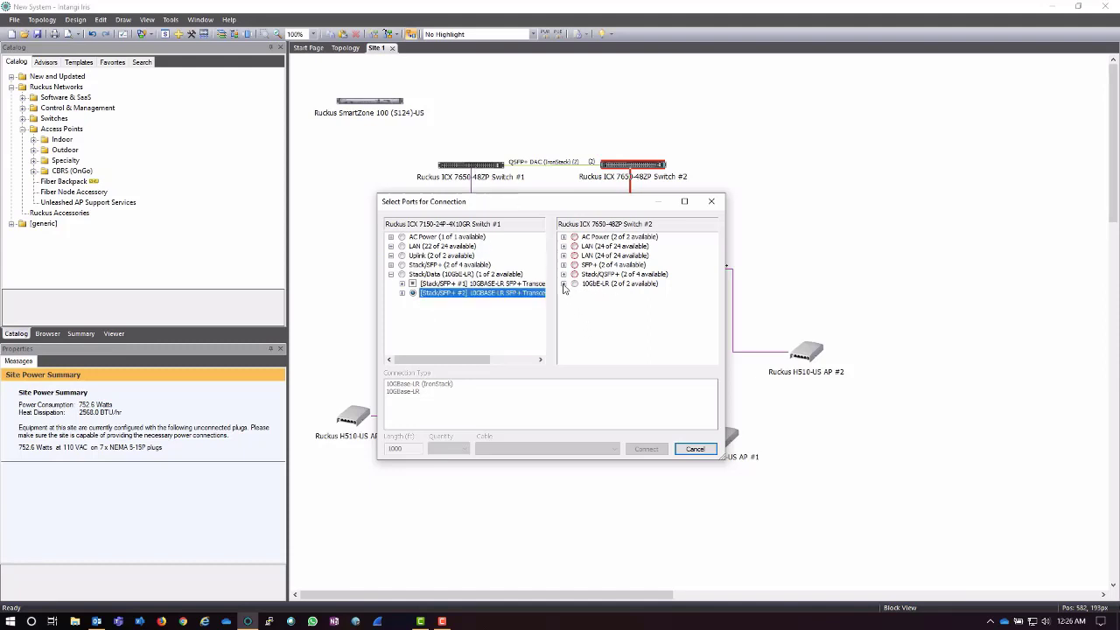
left_click(574, 284)
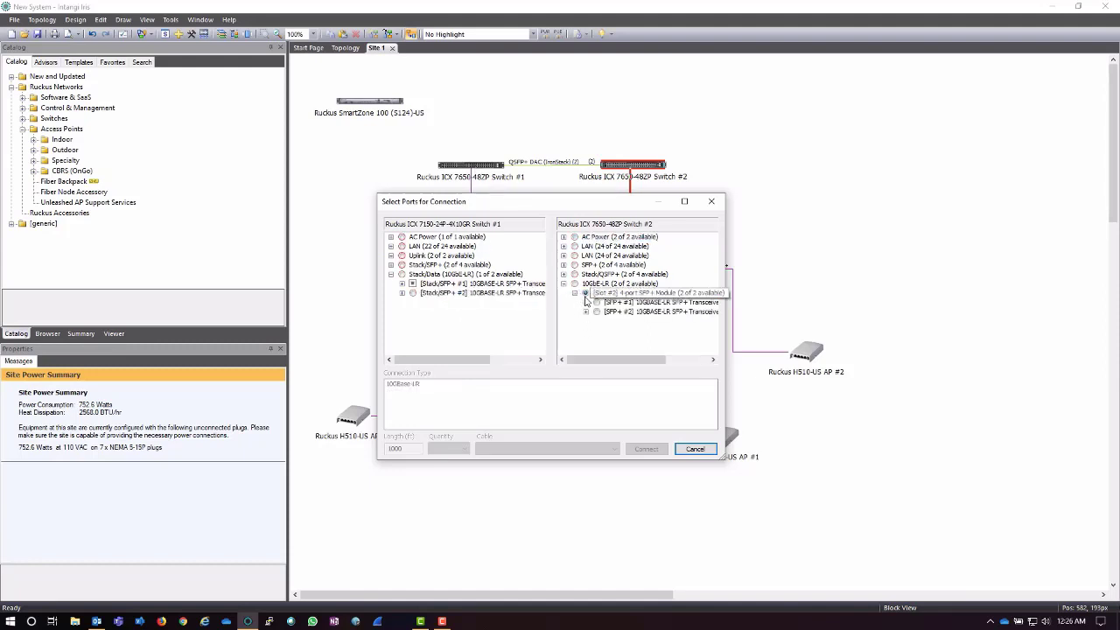
left_click(481, 294)
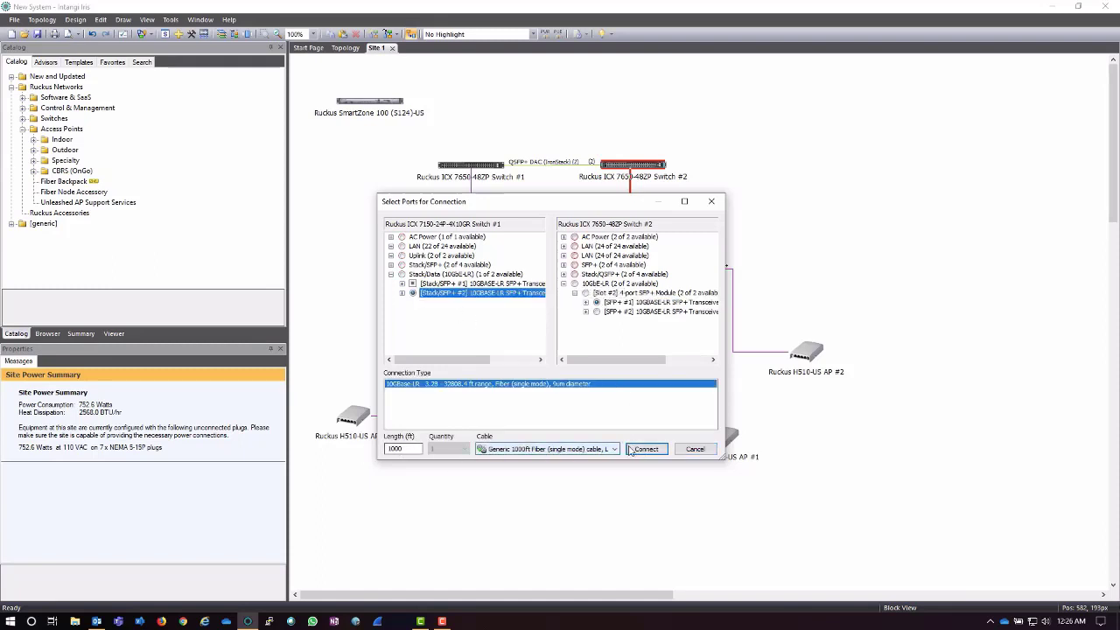
left_click(646, 448)
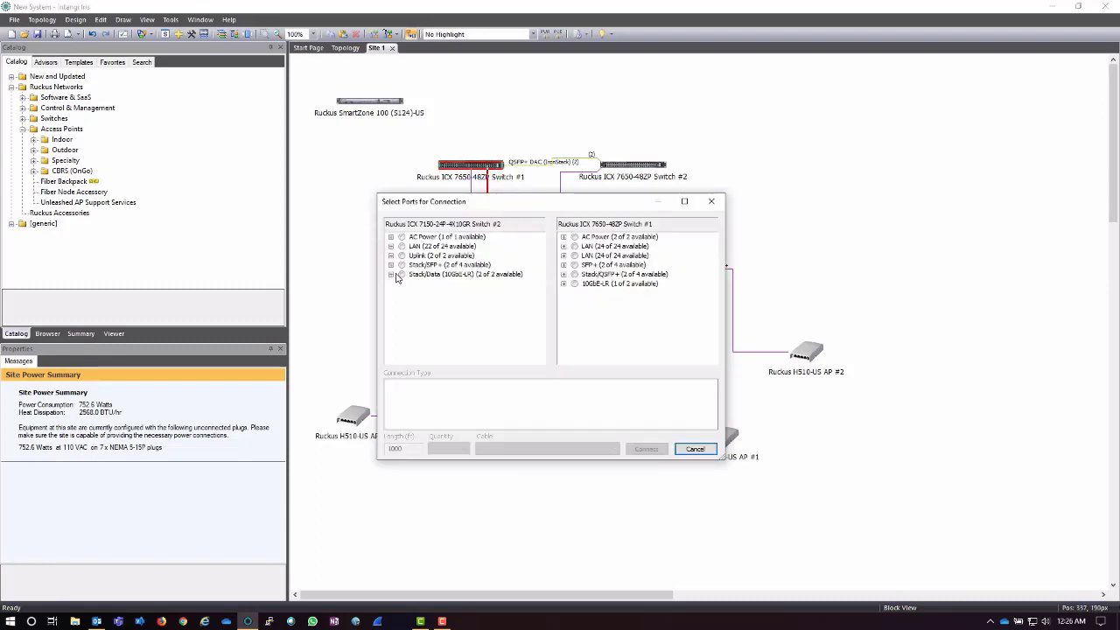
Add the redundant 10GBase-LR fiber uplinks from ICX 7150 Switch #2 to the 7650 switches.
left_click(392, 273)
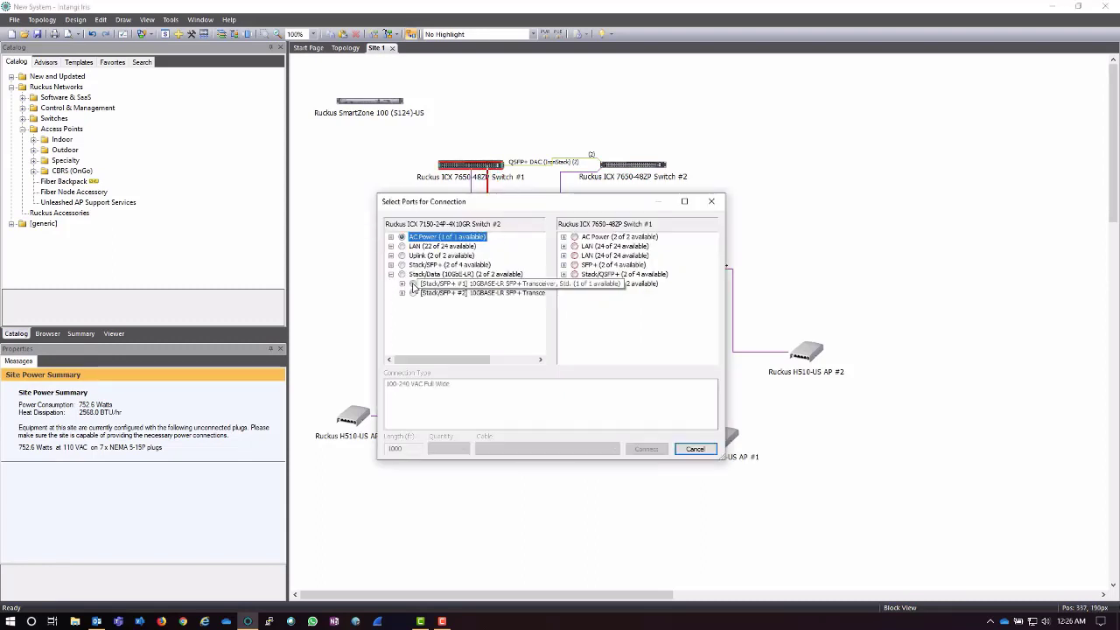
left_click(565, 283)
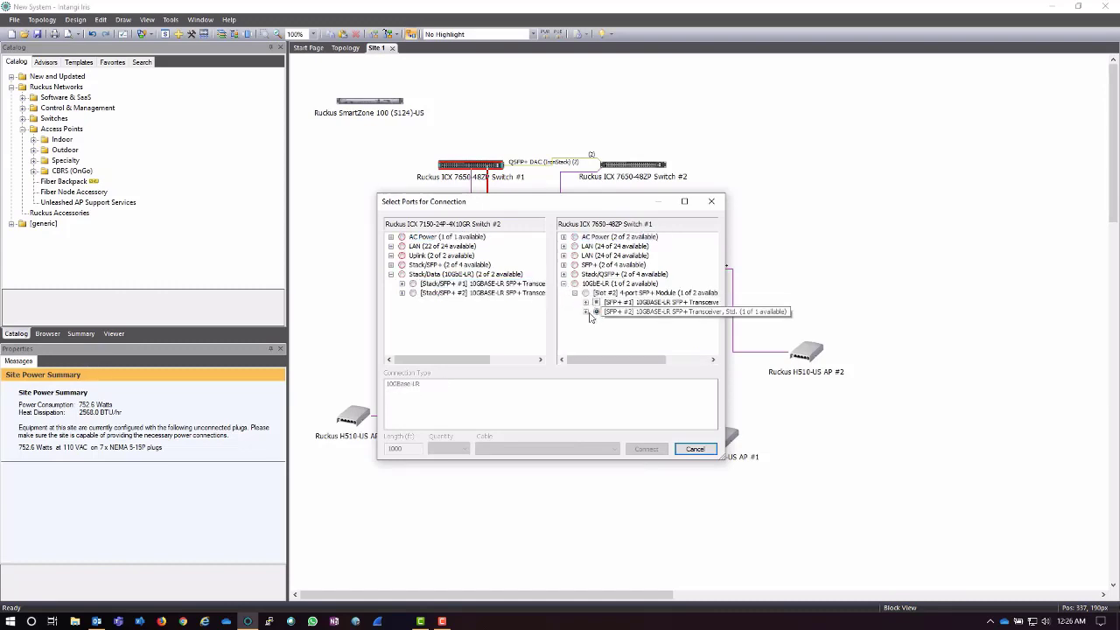
left_click(482, 284)
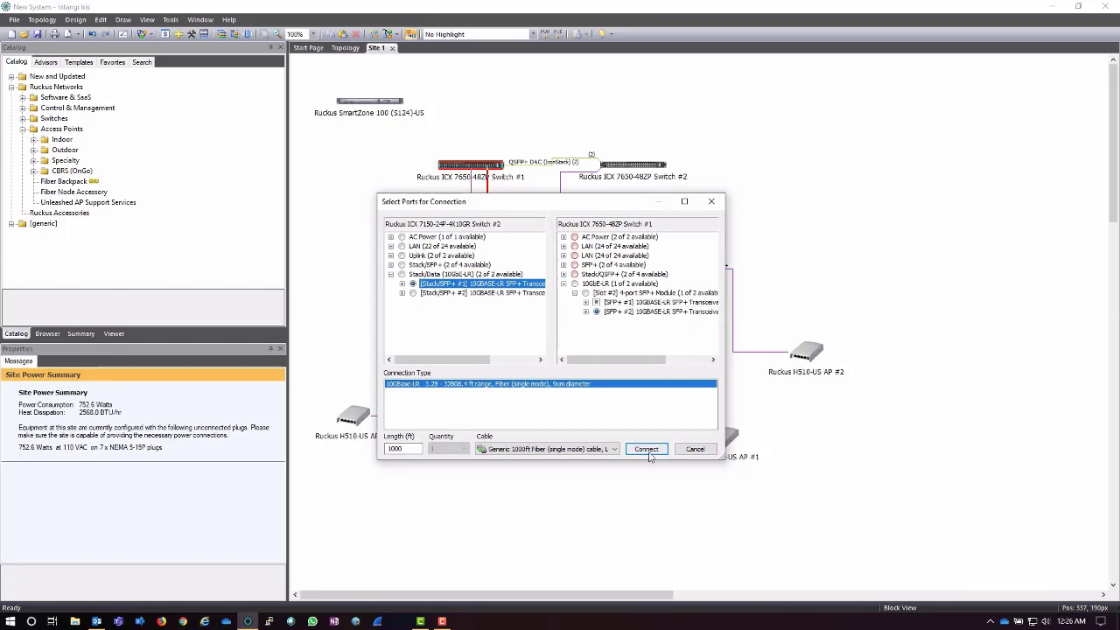
left_click(645, 448)
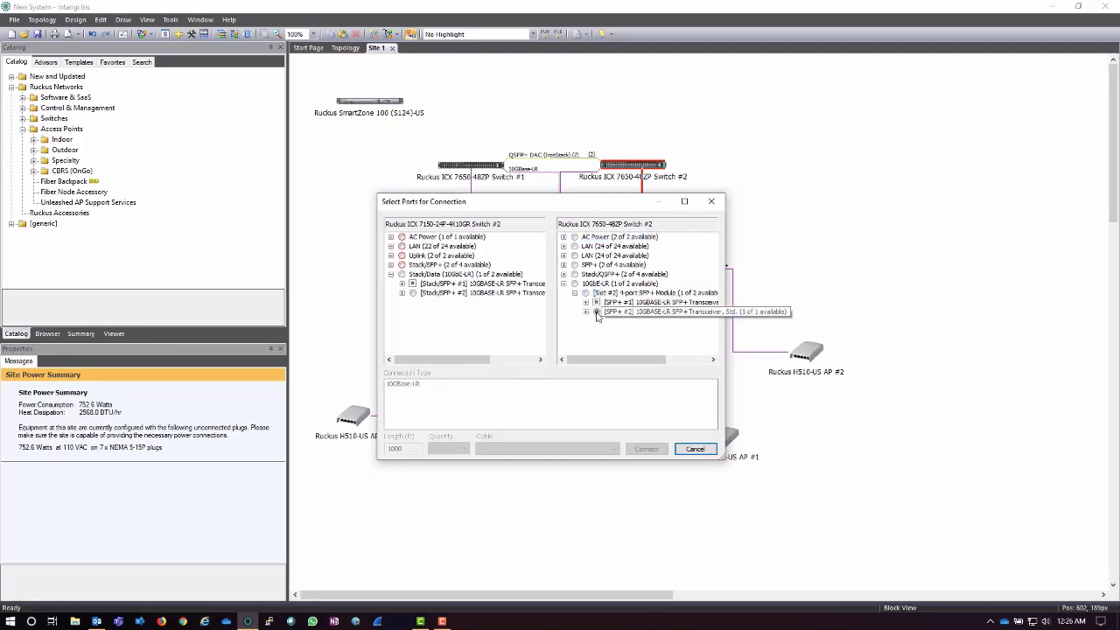
left_click(646, 448)
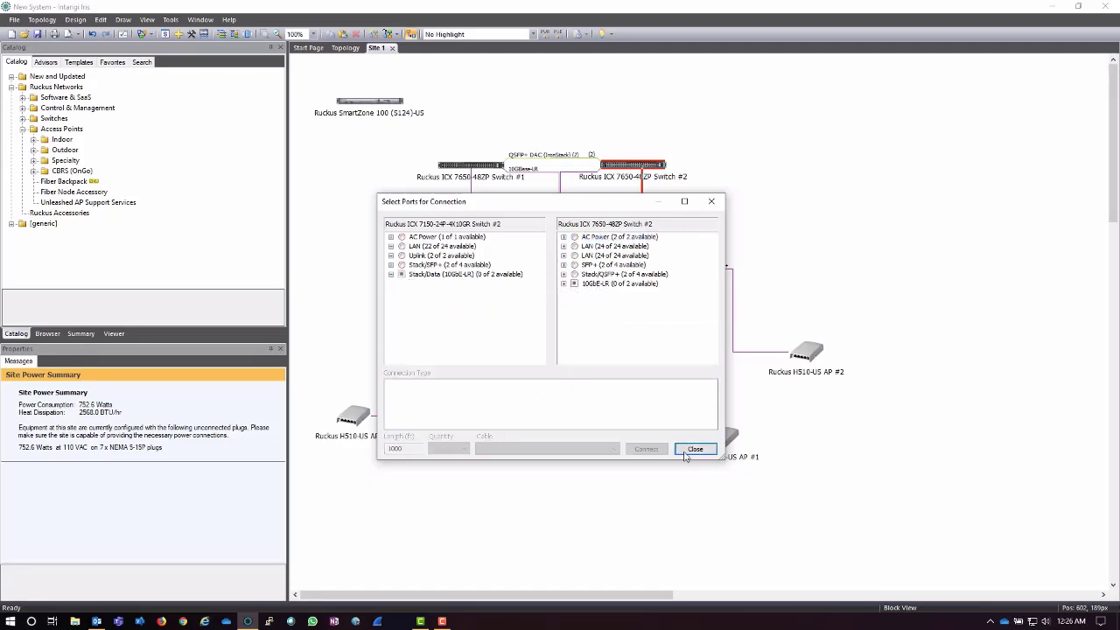
left_click(695, 448)
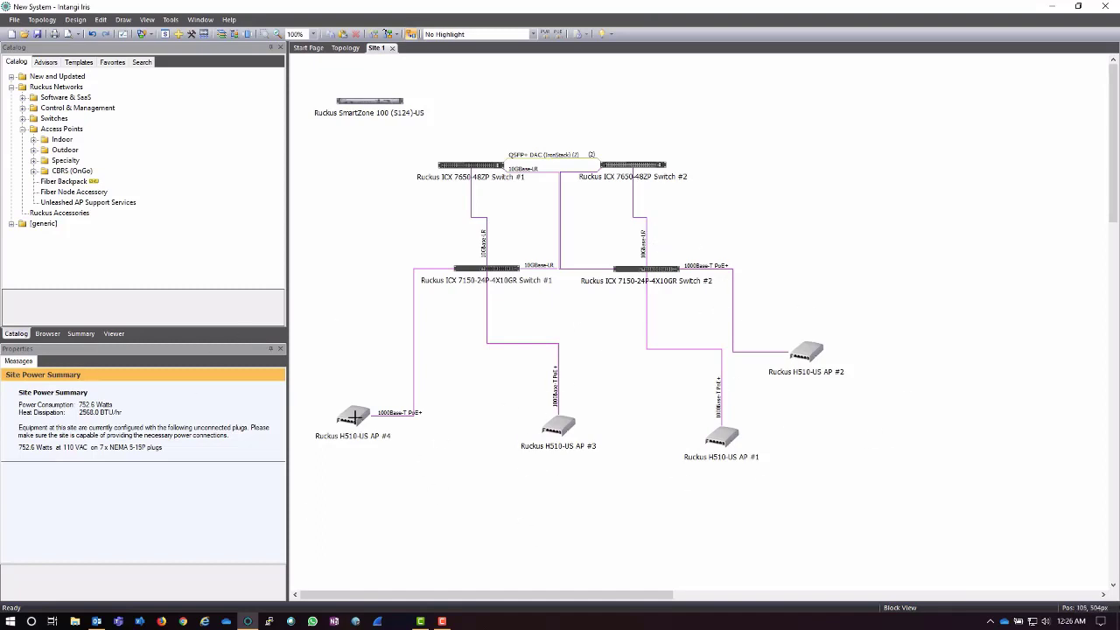
left_click(368, 99)
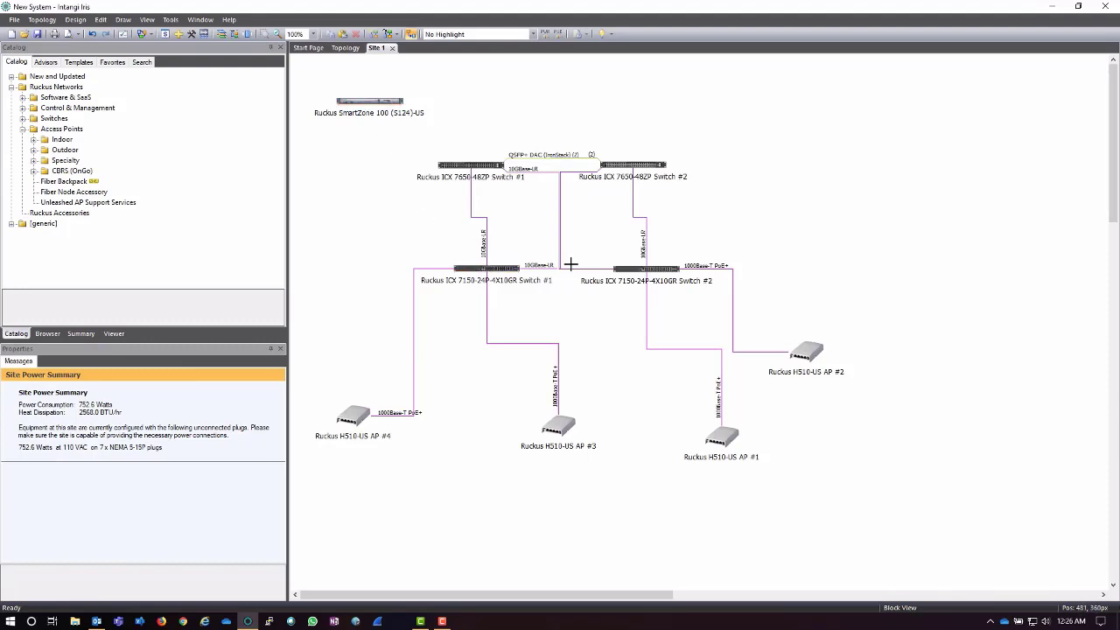
mouse_move(703, 126)
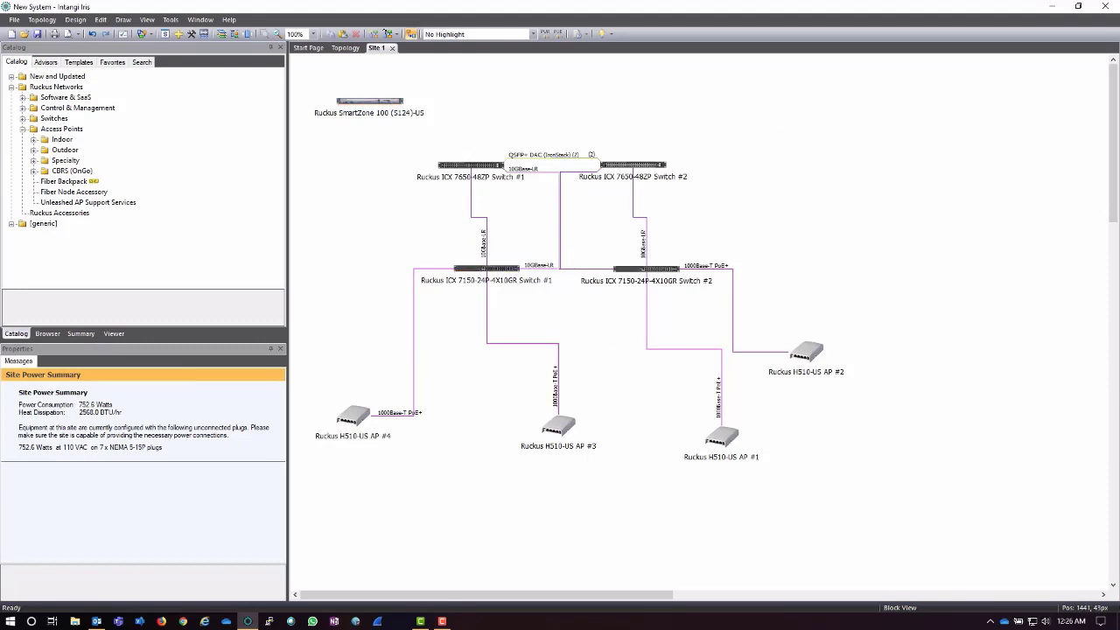
mouse_move(469, 231)
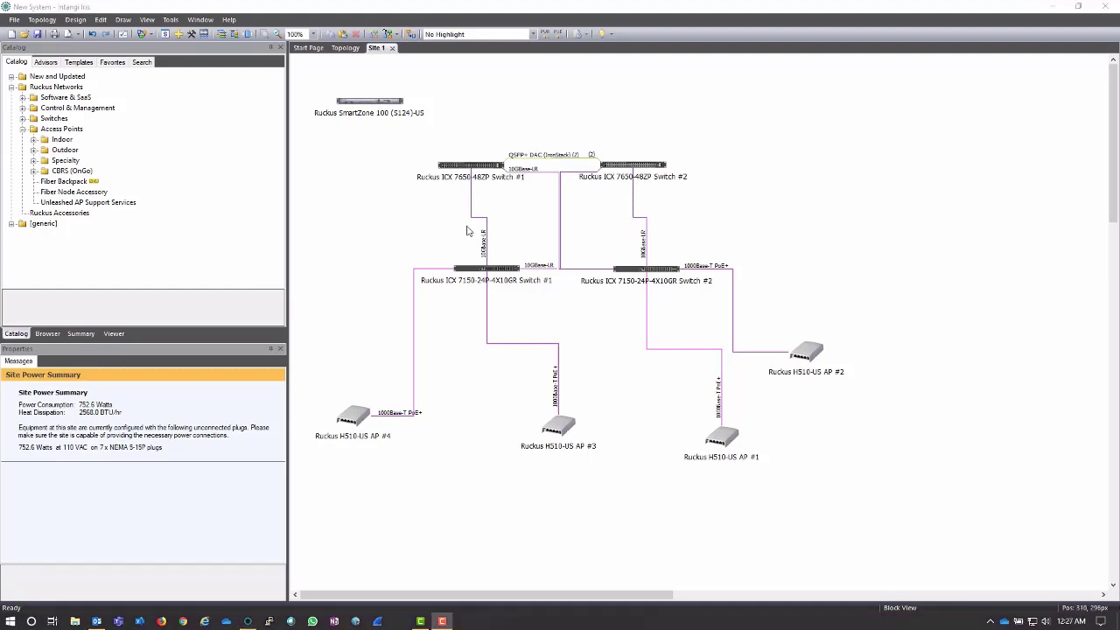
mouse_move(455, 327)
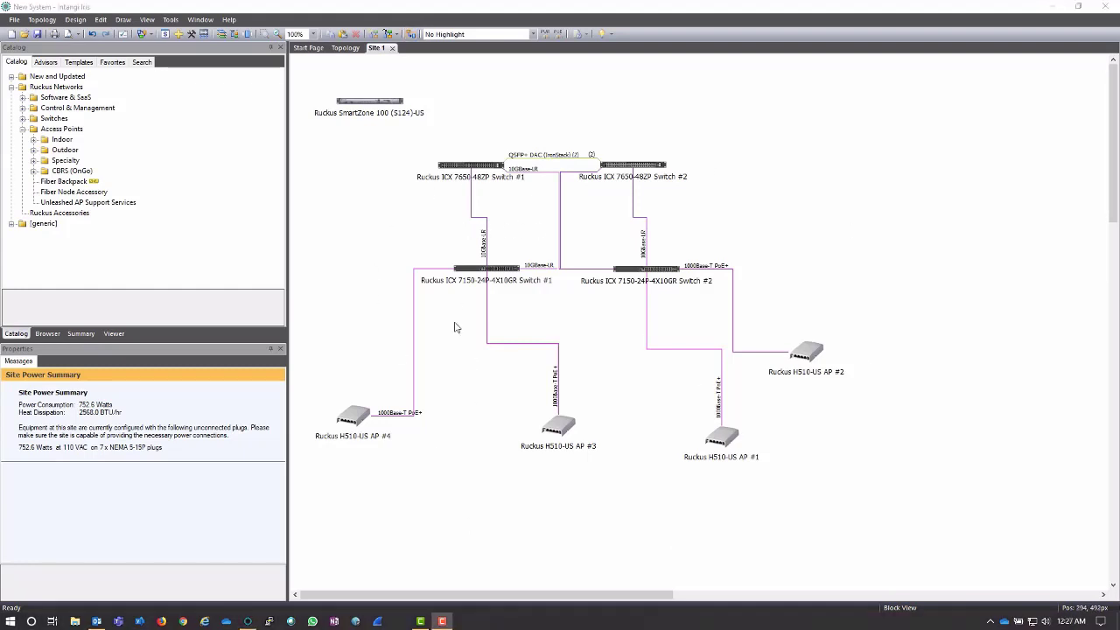
mouse_move(368, 105)
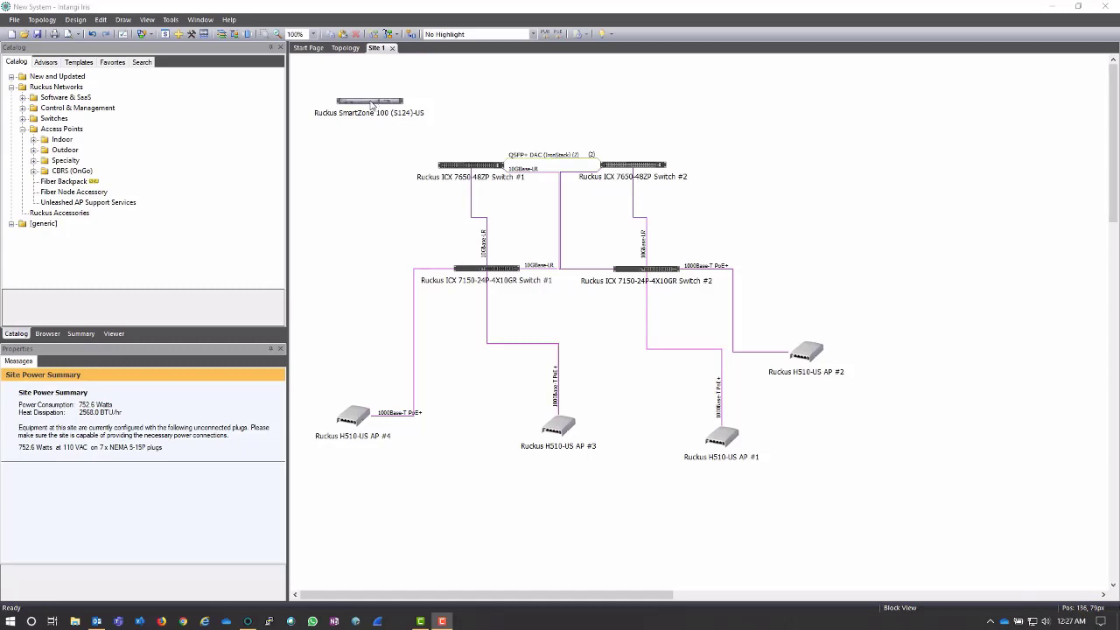
mouse_move(378, 105)
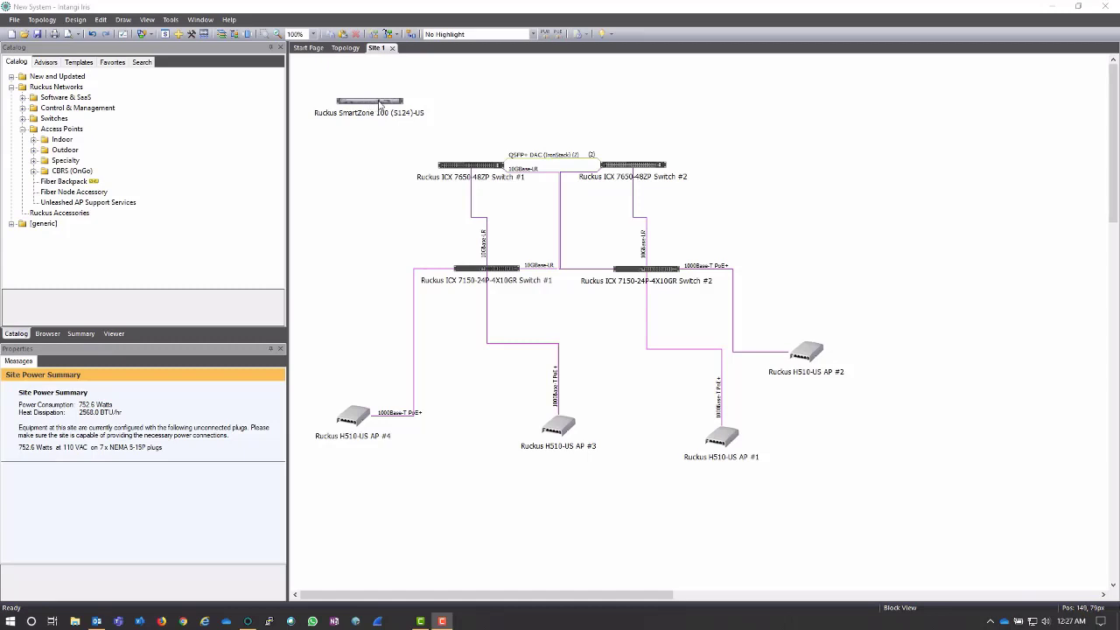
License the SmartZone 100 controller for 4 AP management and 4 switch management licenses.
left_click(368, 100)
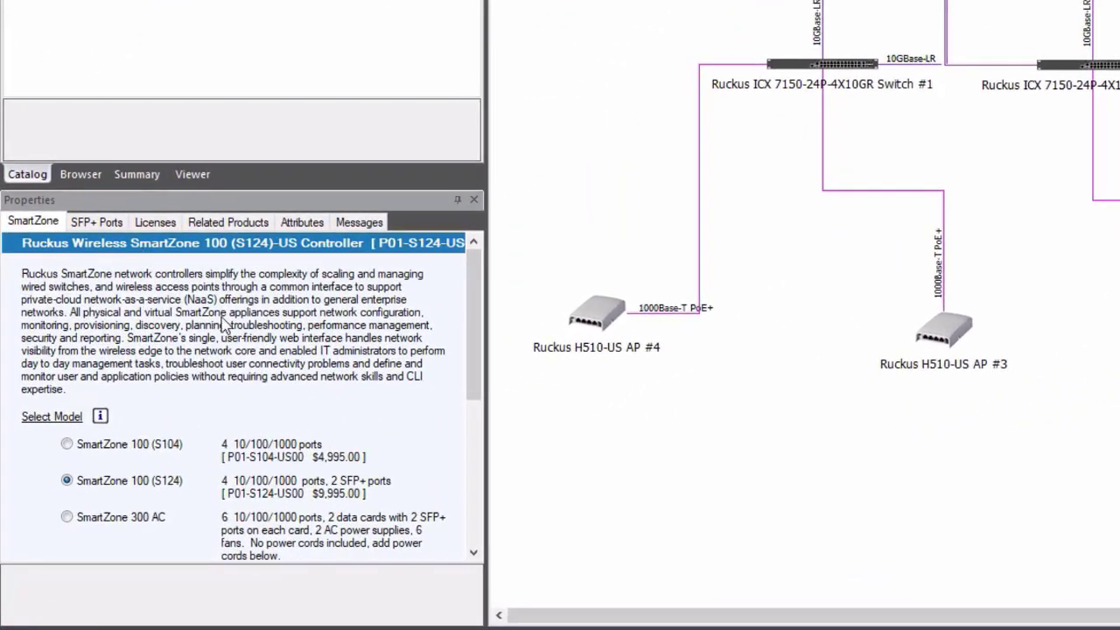
mouse_move(266, 291)
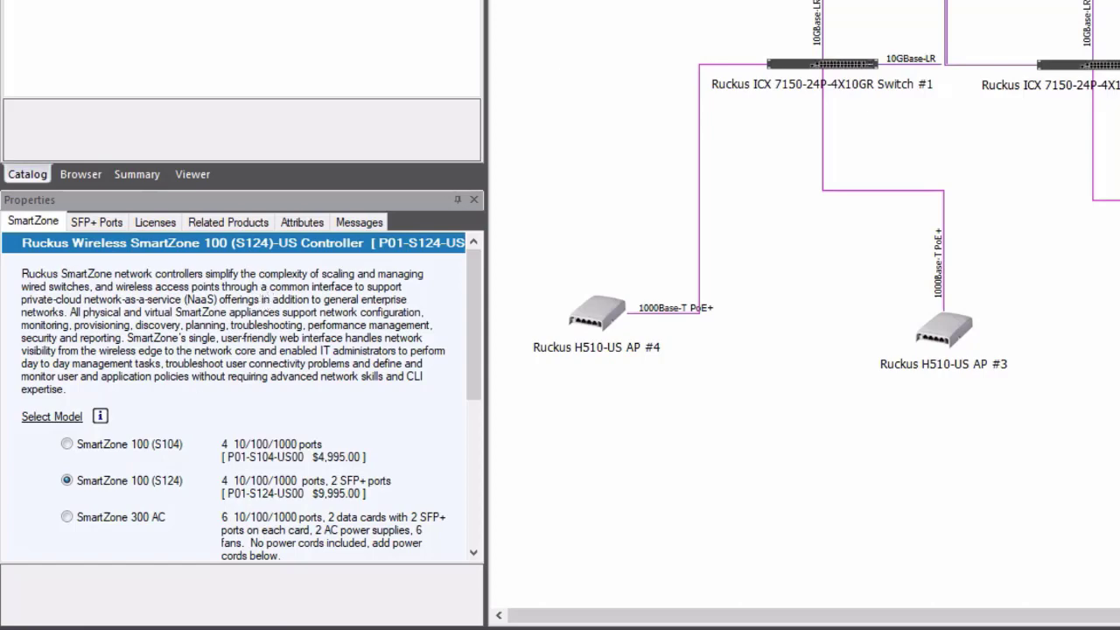
left_click(154, 220)
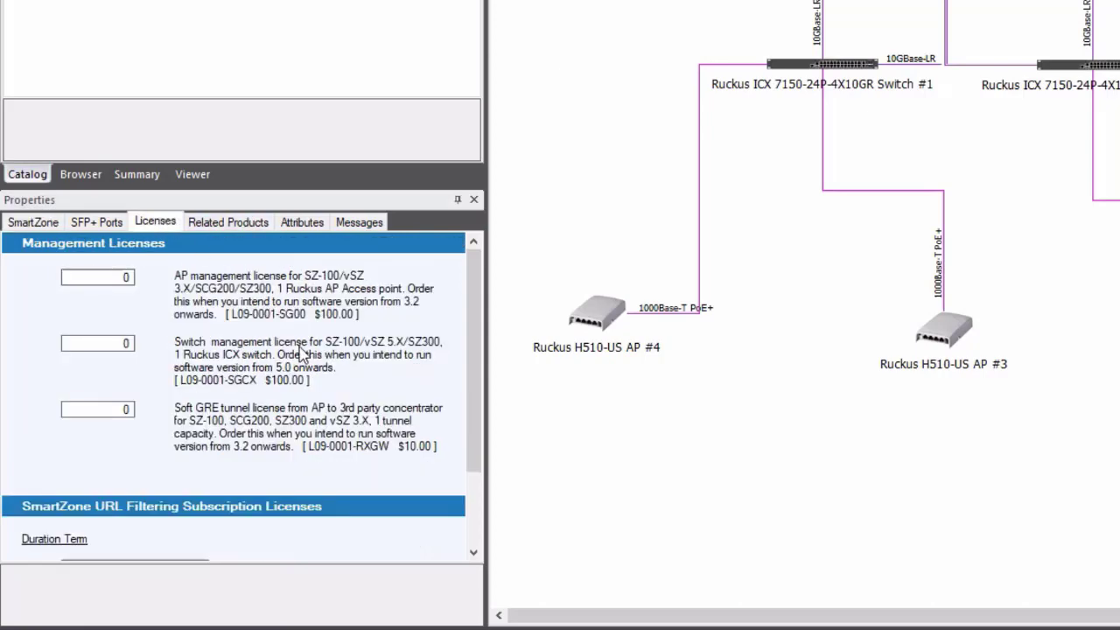
mouse_move(130, 296)
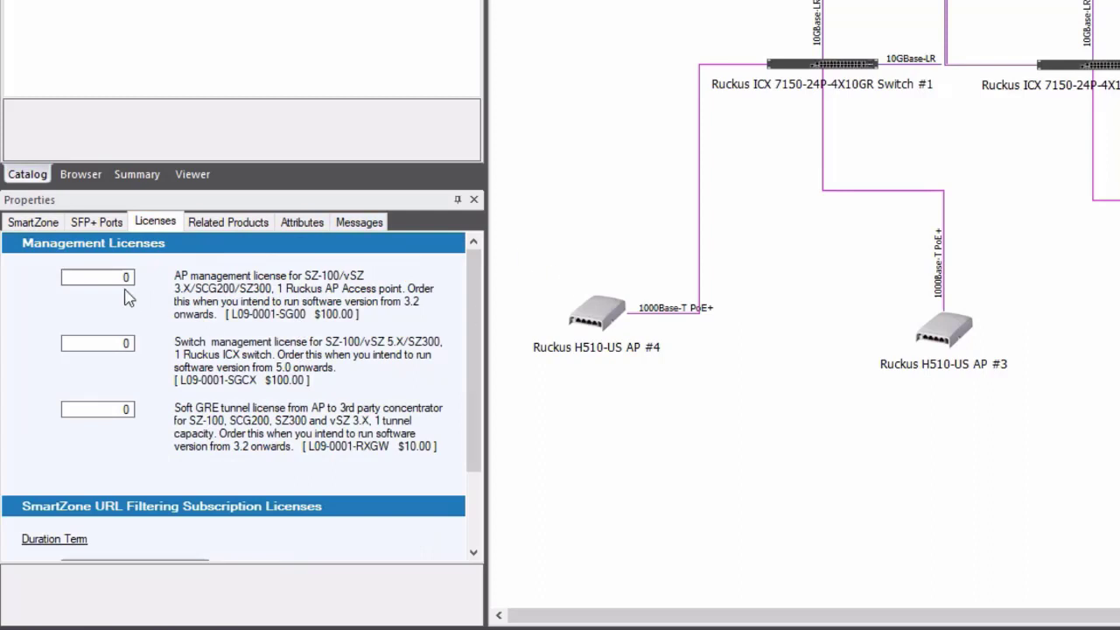
left_click(98, 276)
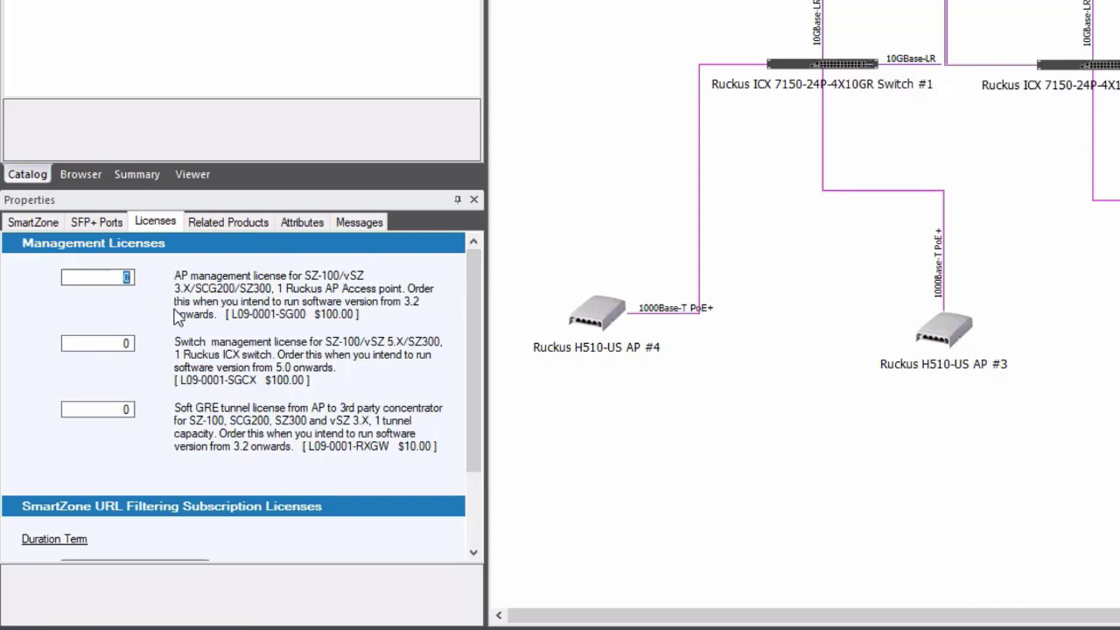
type("4")
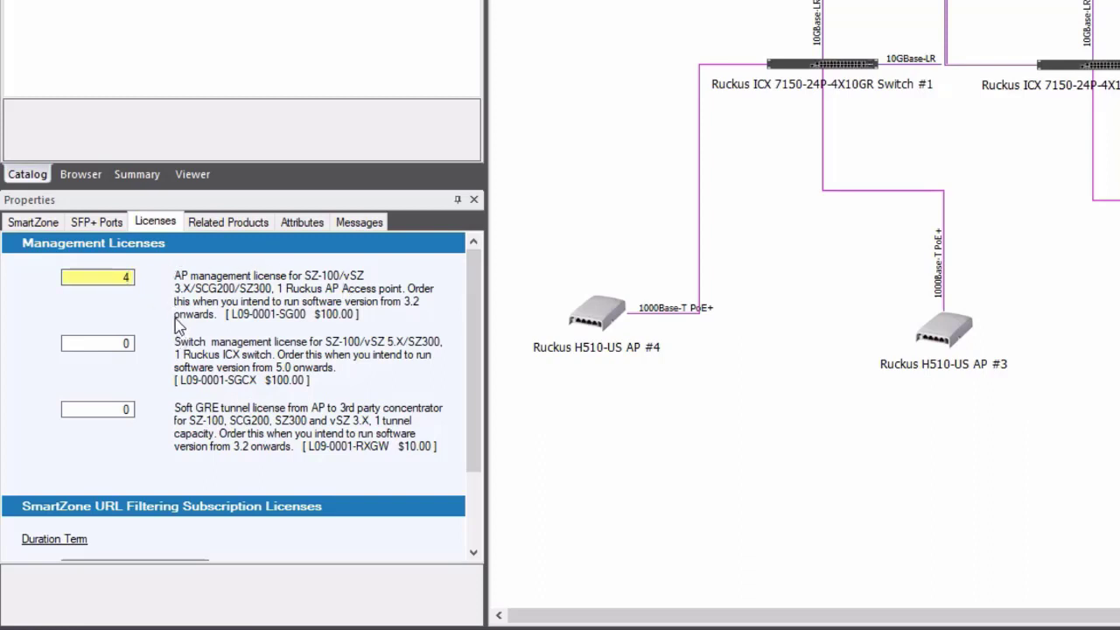
mouse_move(809, 14)
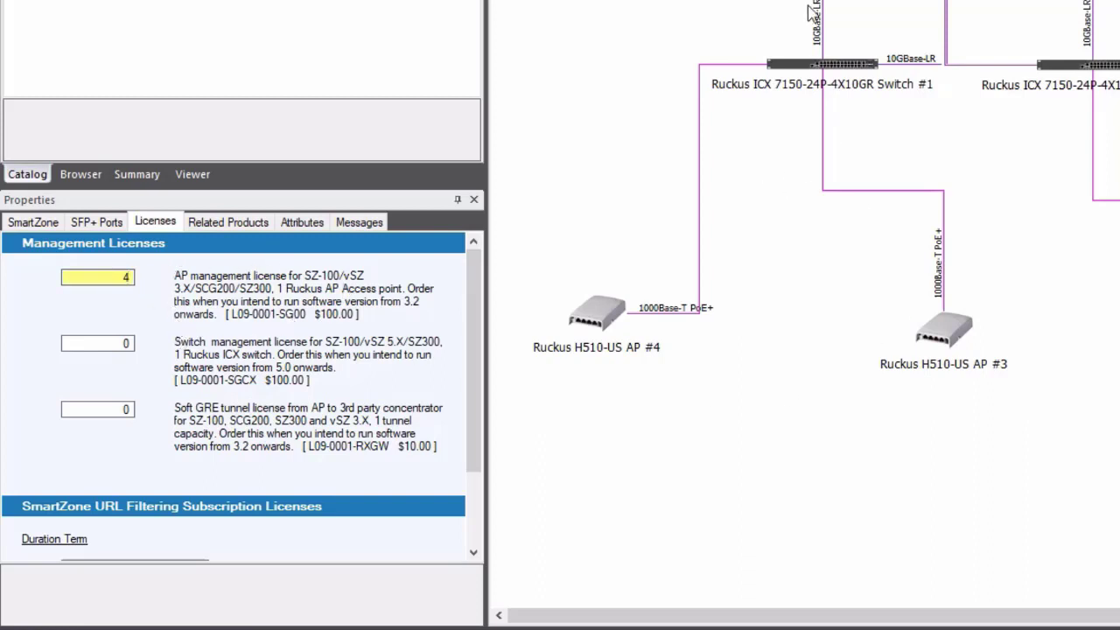
left_click(98, 342)
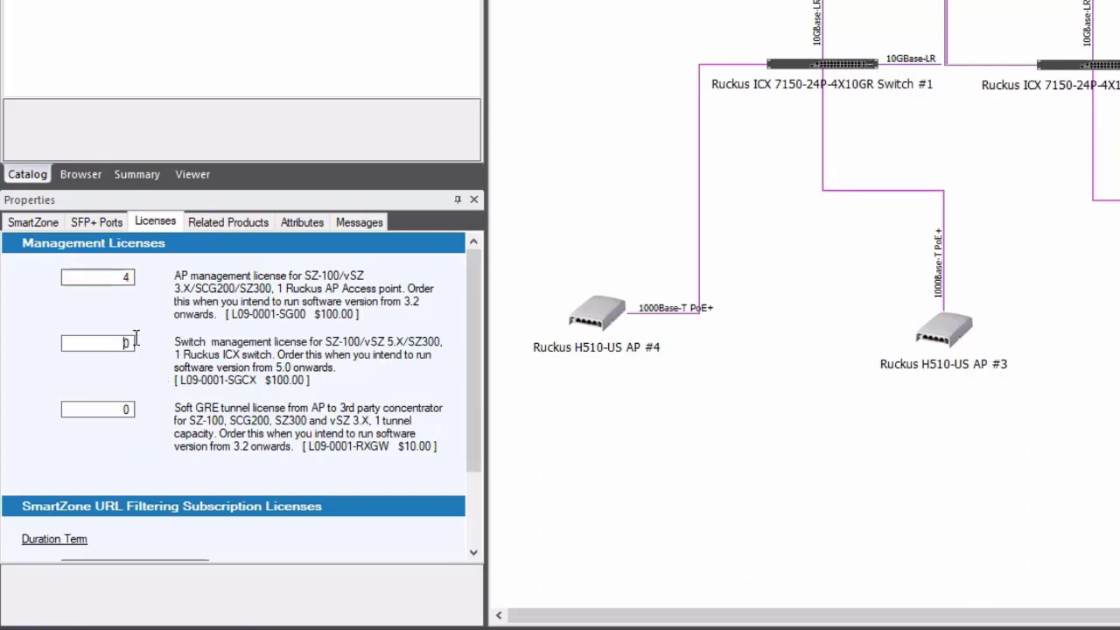
type("4")
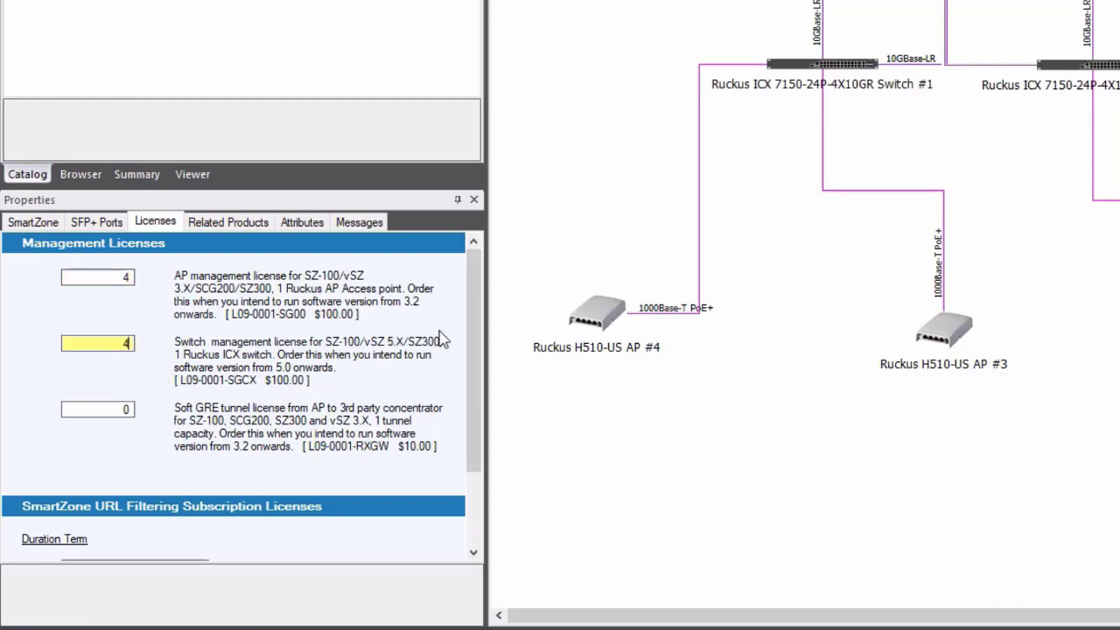
scroll("down", 3)
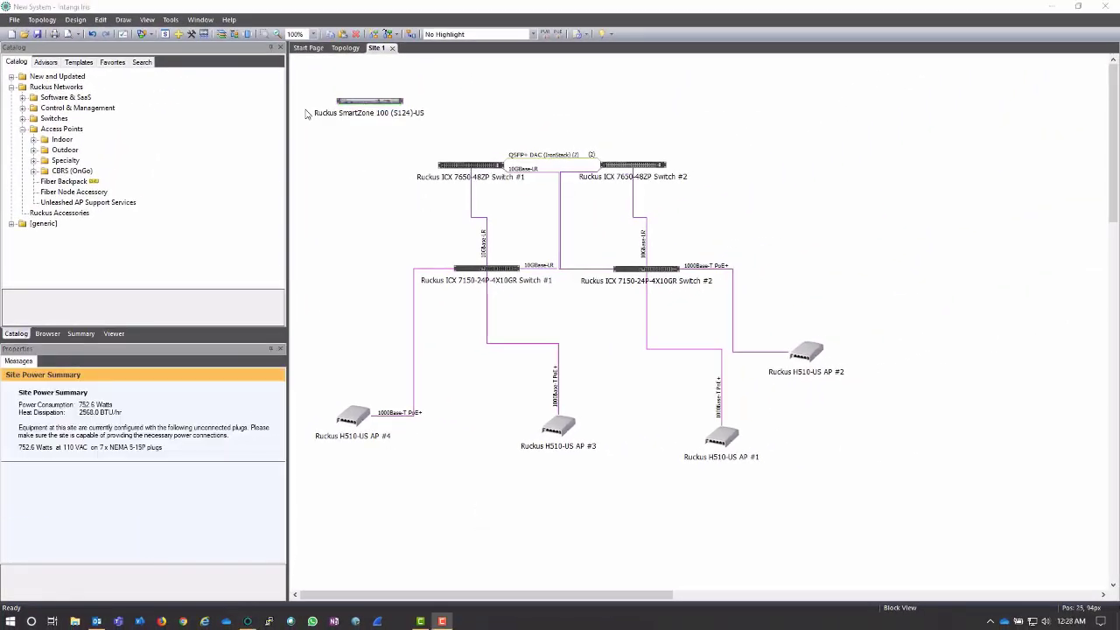
mouse_move(165, 35)
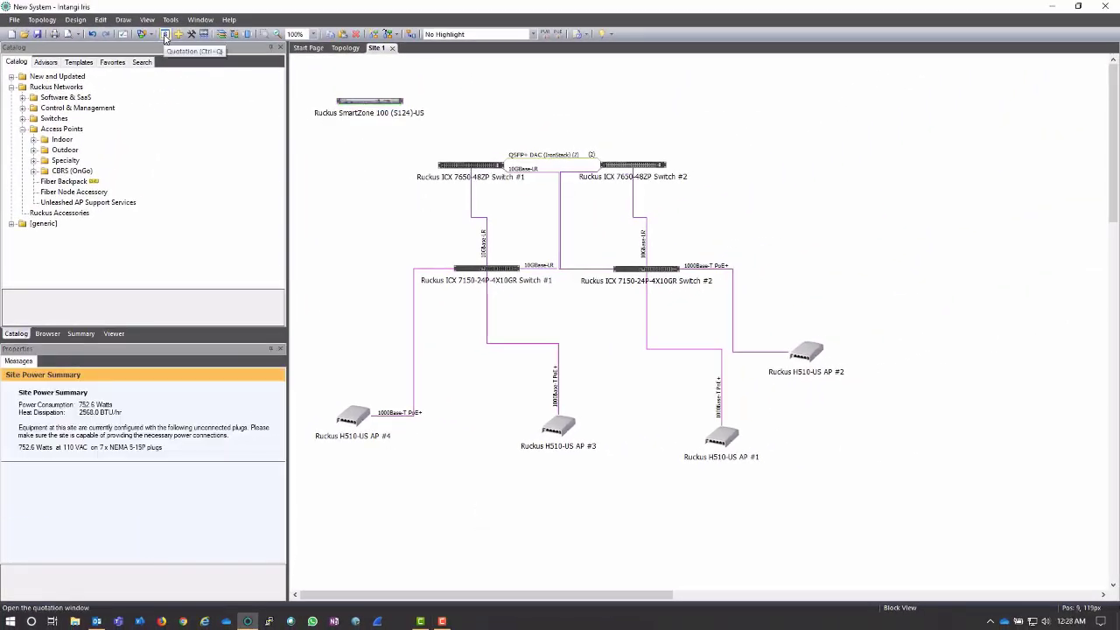
Bring up the Quotation composite view listing all parts, quantities and a total of about $75,474.
left_click(164, 35)
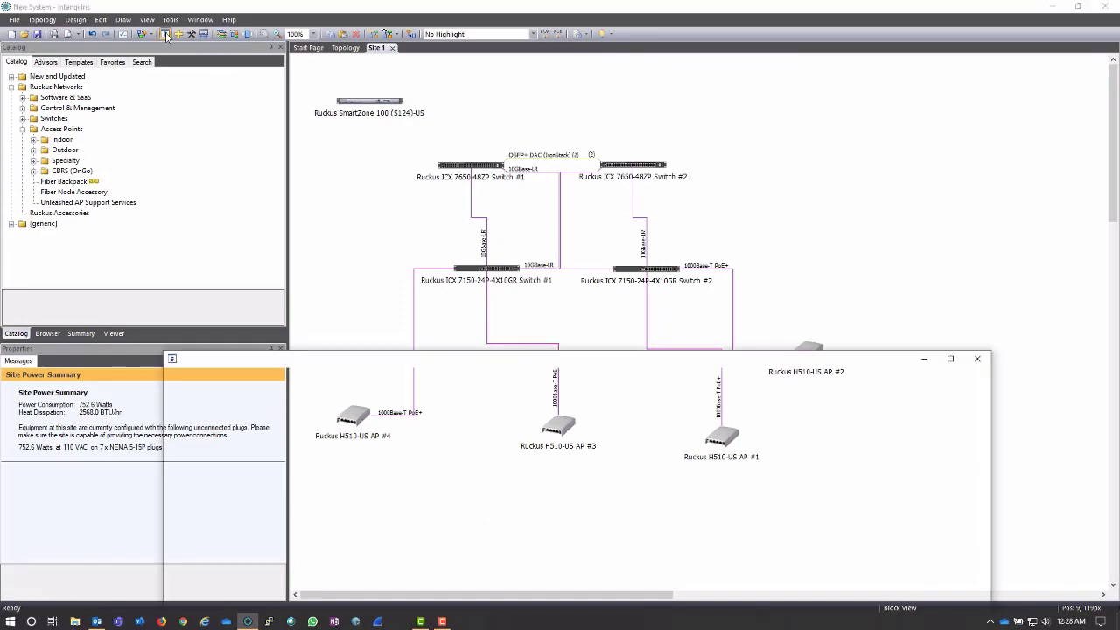
left_click(165, 35)
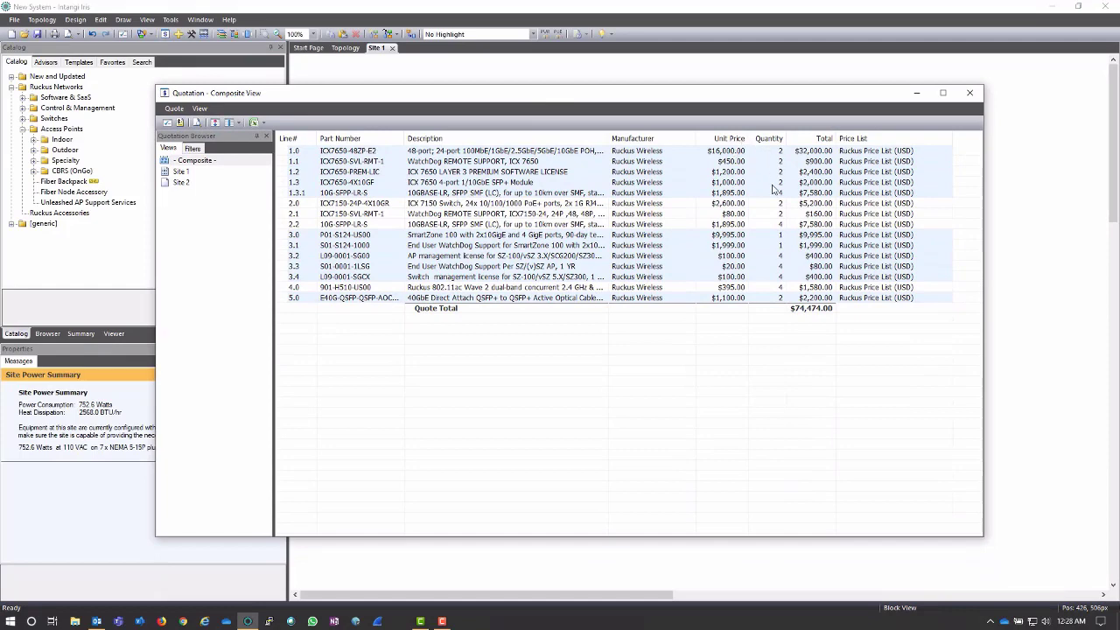
mouse_move(294, 305)
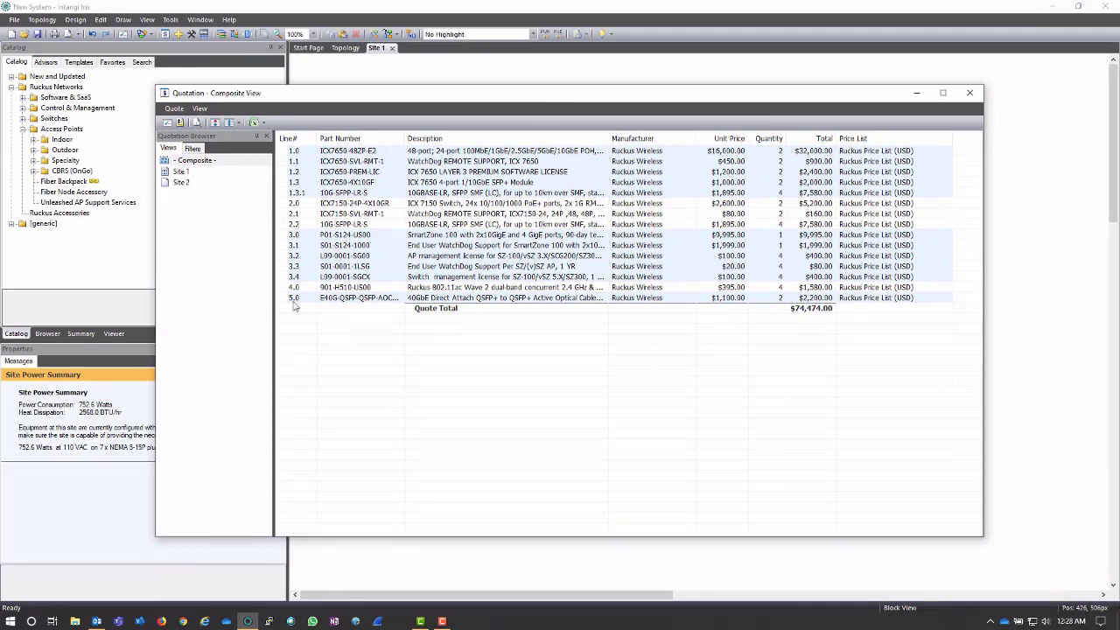